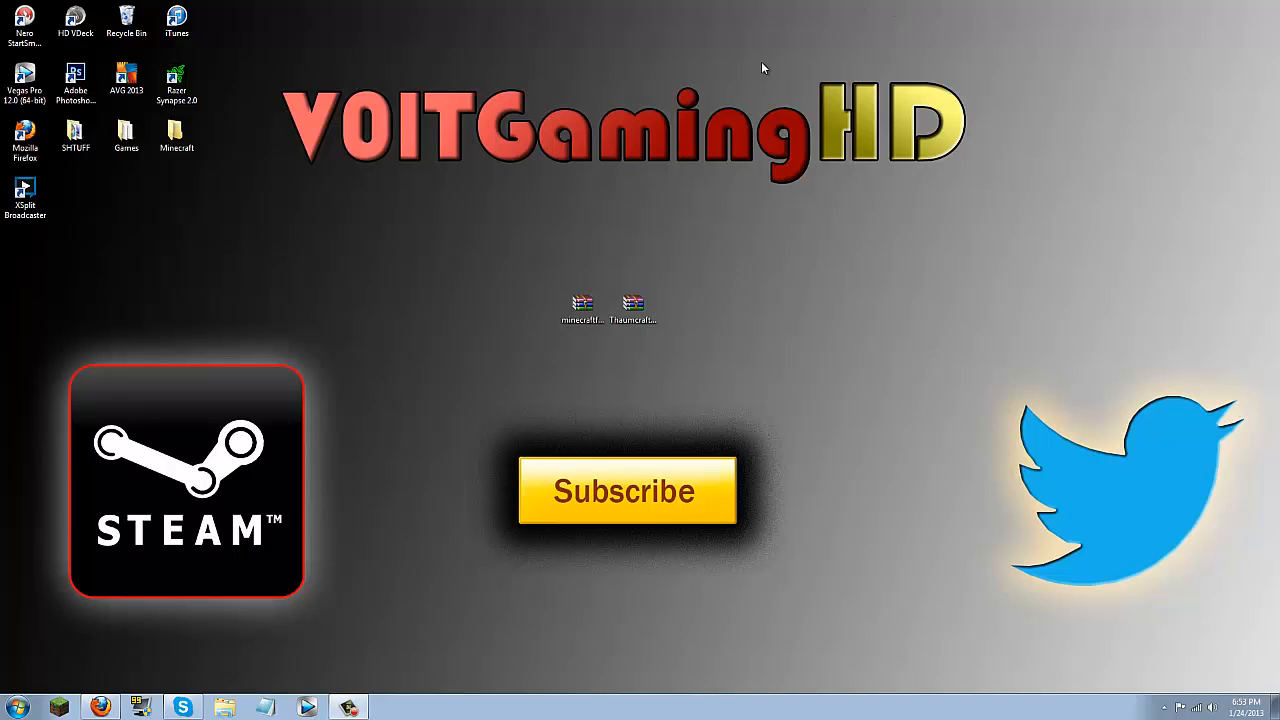
# - Scroll the Thaumcraft forum thread down to its Download section listing 3.0.2b for 1.4.7
pyautogui.click(632, 310)
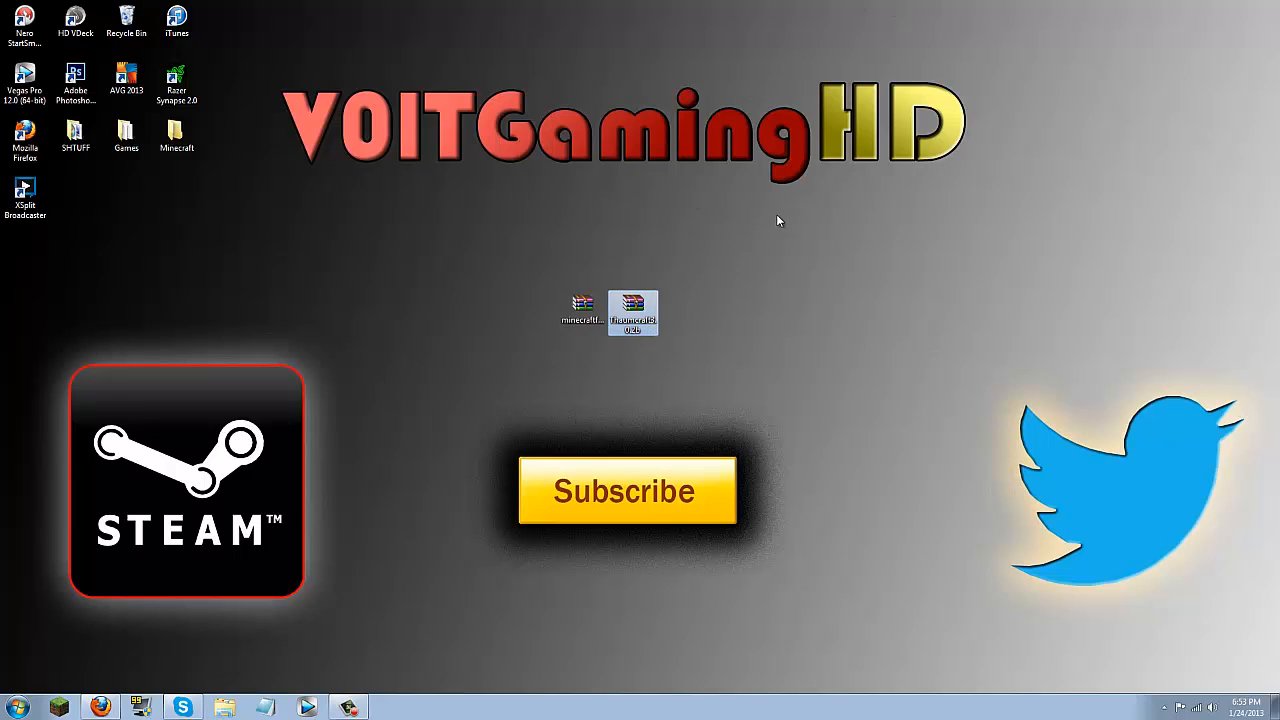
pyautogui.moveTo(740, 192)
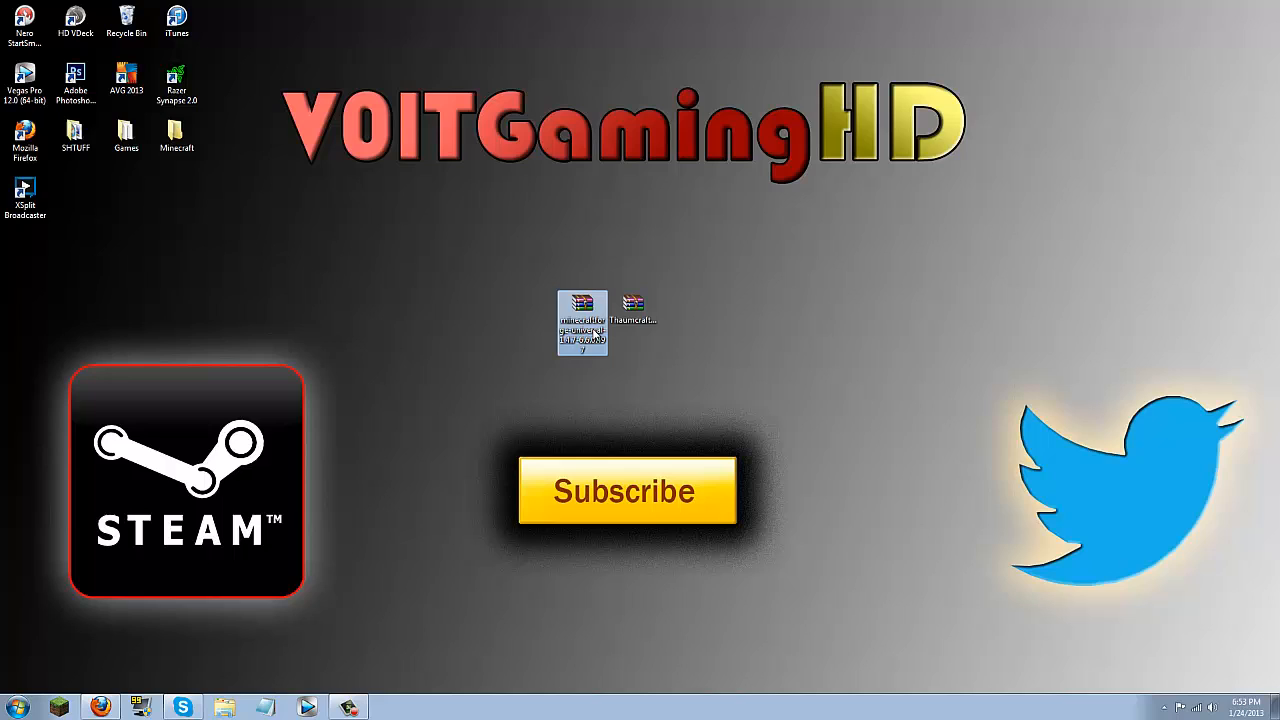
pyautogui.moveTo(500, 476)
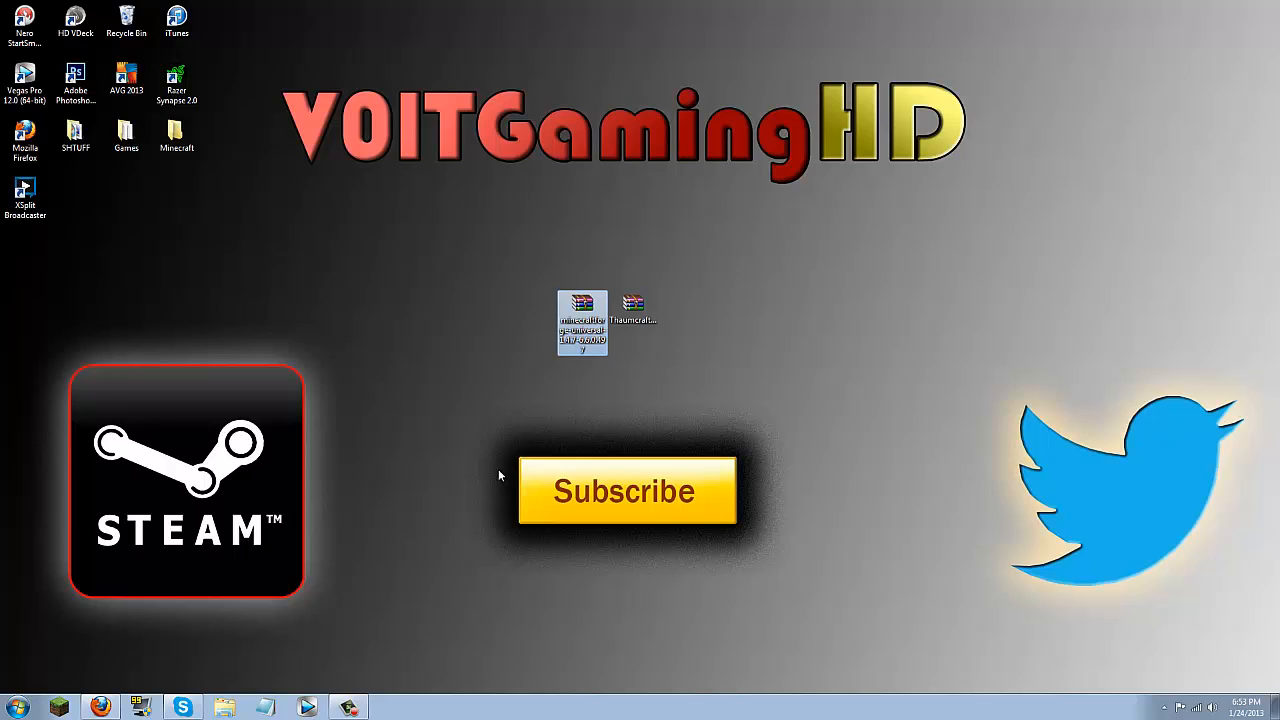
pyautogui.moveTo(396, 450)
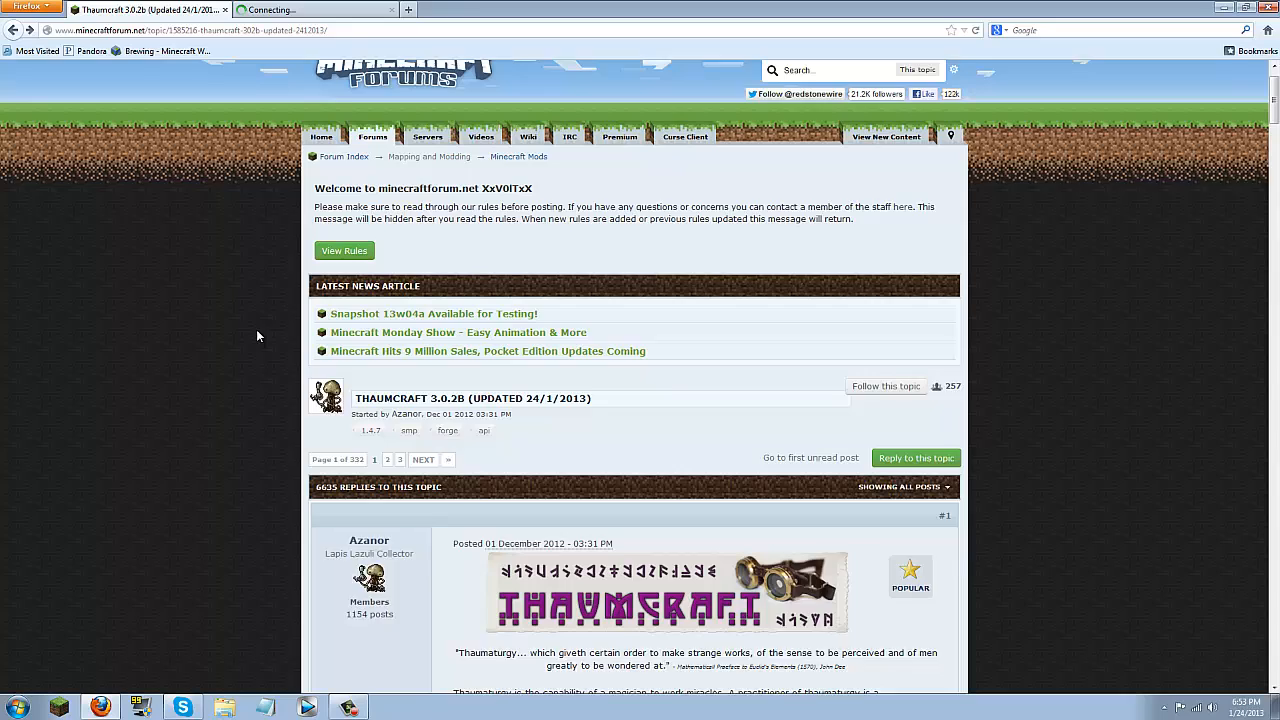
pyautogui.scroll(-3)
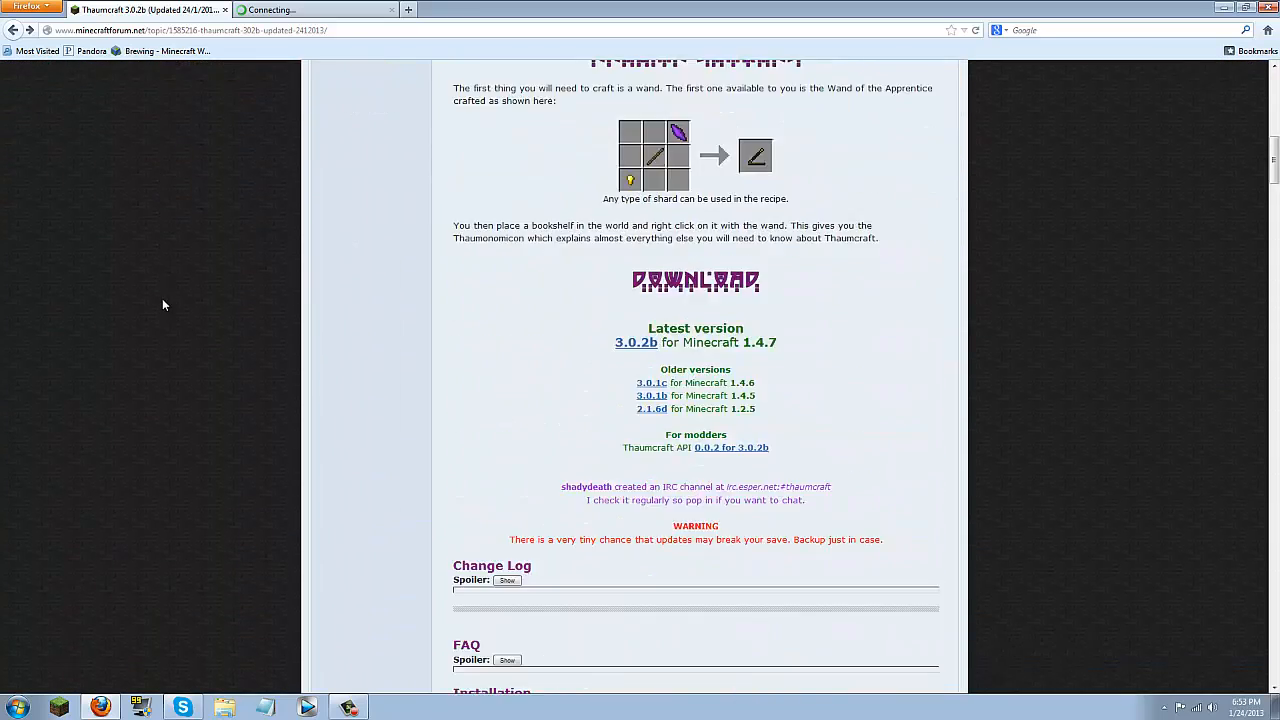
pyautogui.scroll(-3)
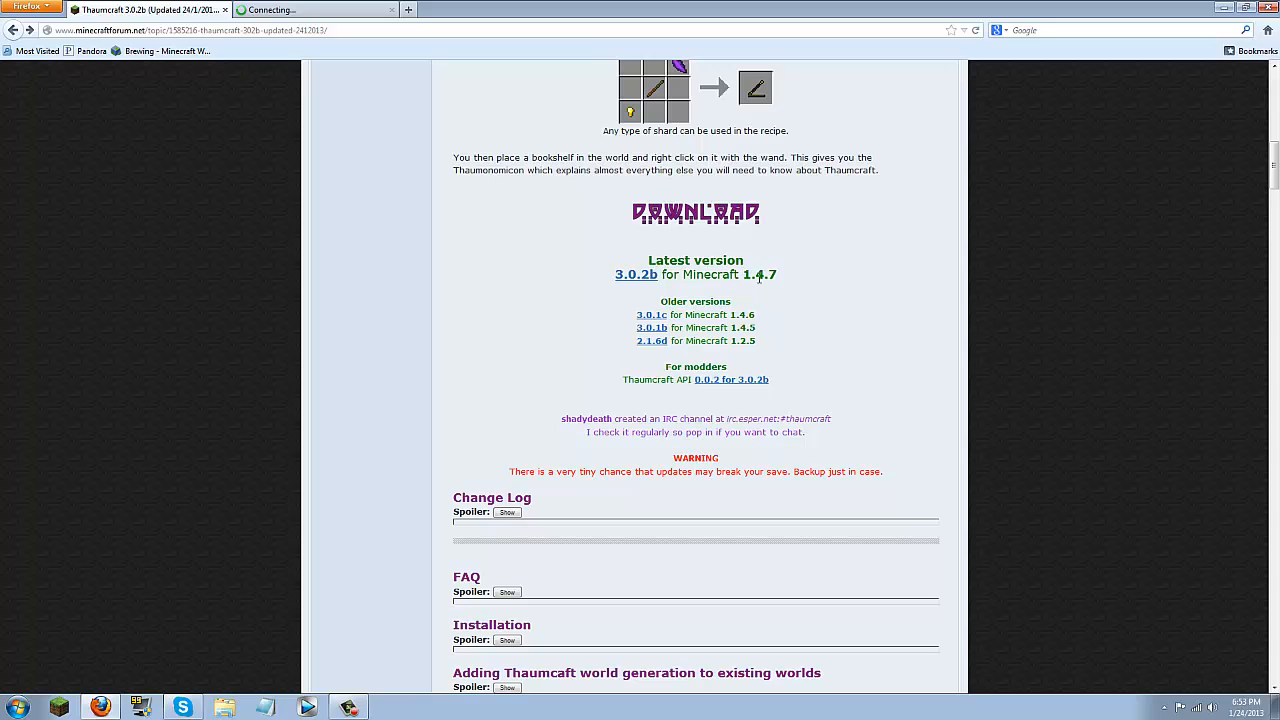
pyautogui.moveTo(552, 184)
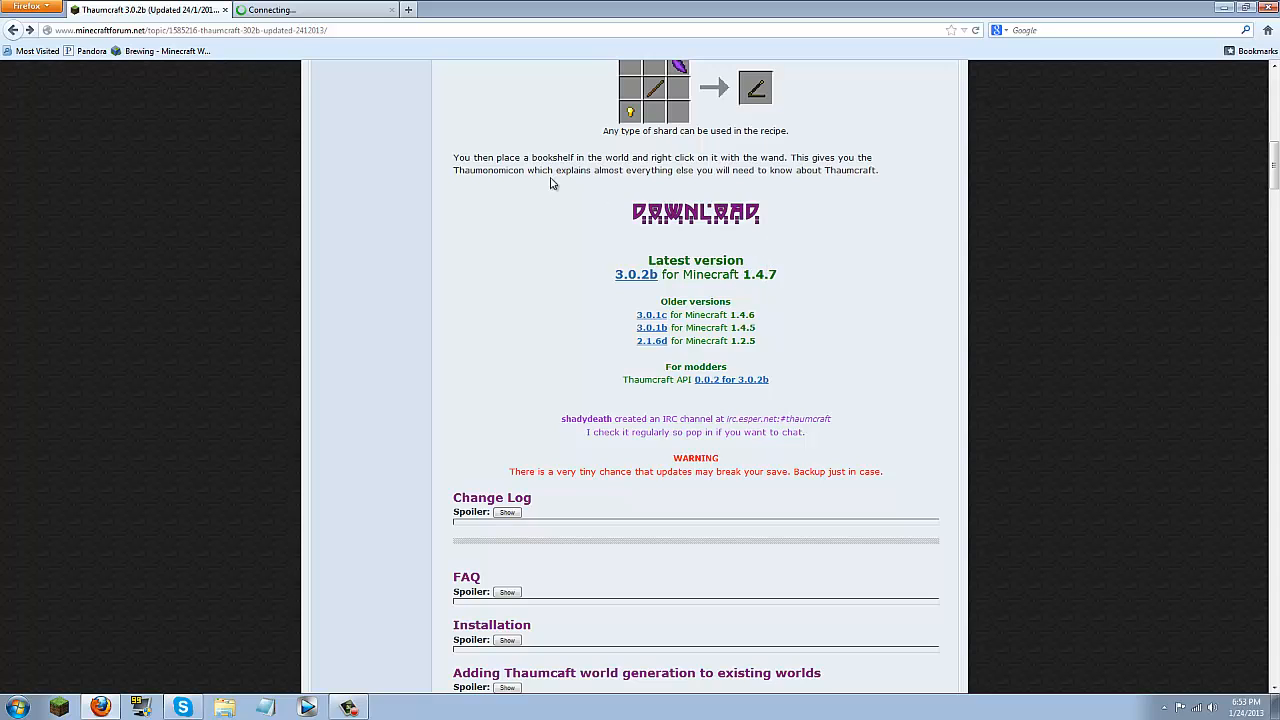
pyautogui.moveTo(670, 248)
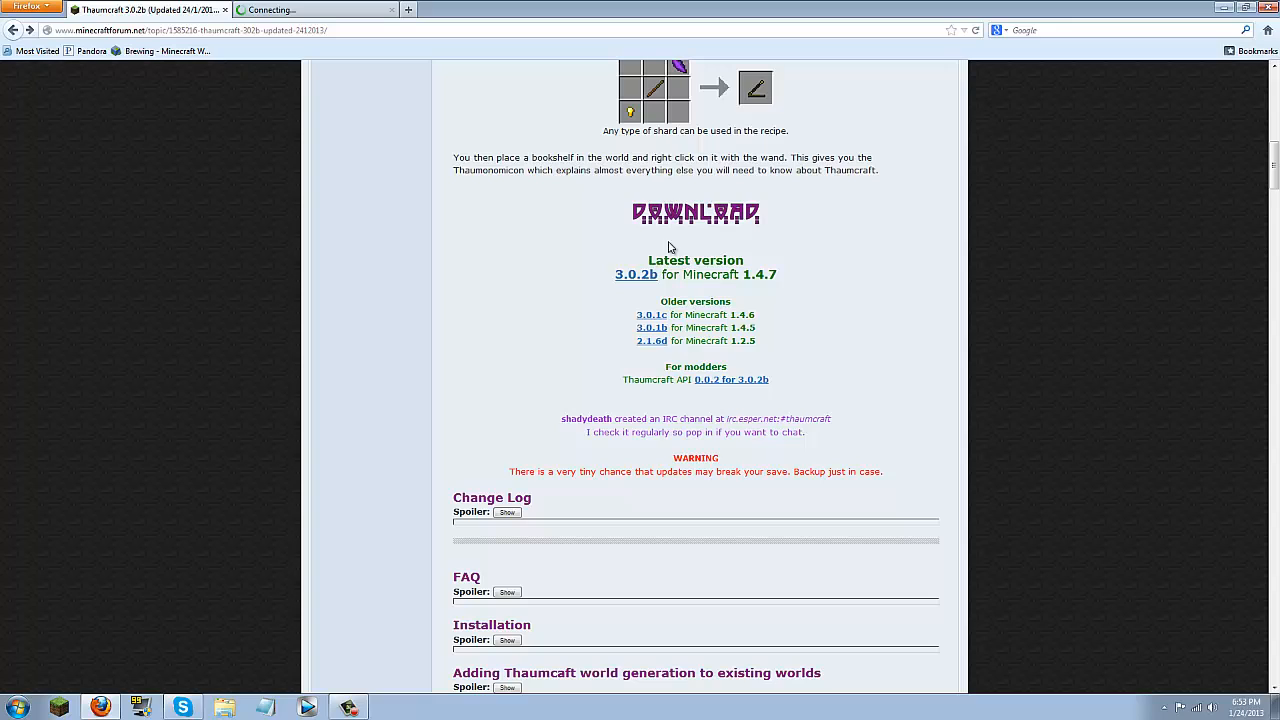
pyautogui.moveTo(618, 236)
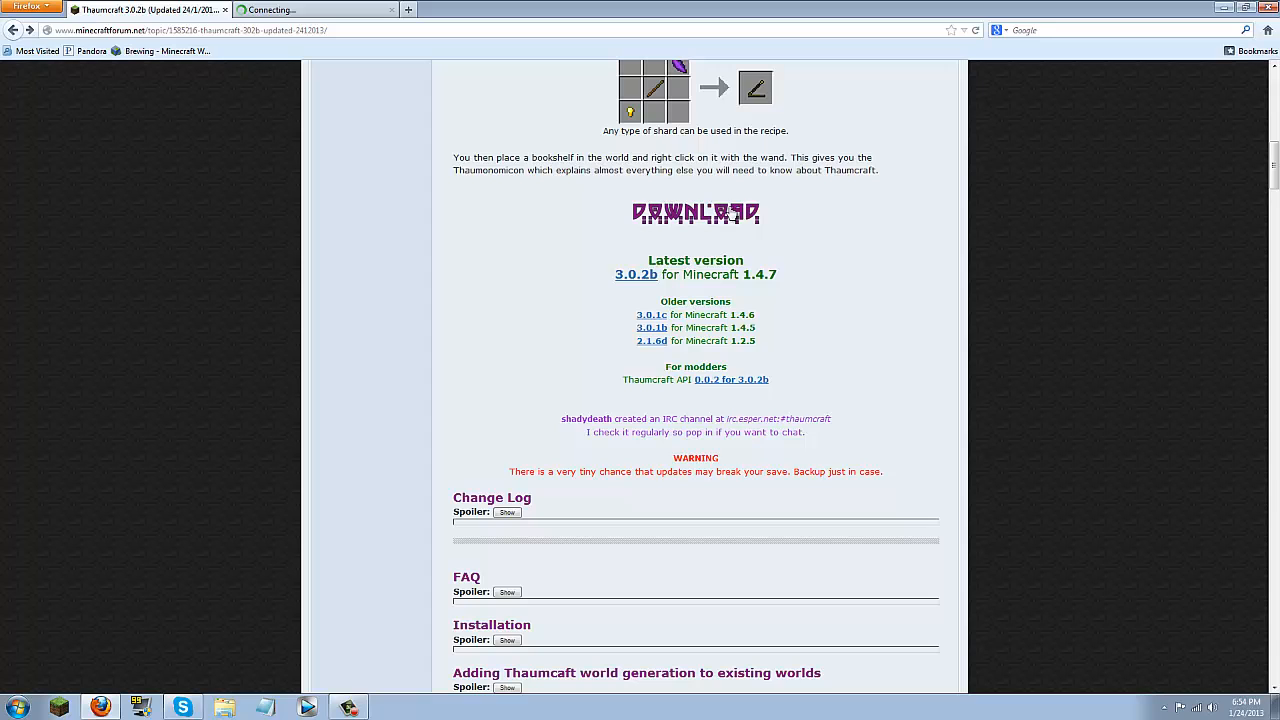
pyautogui.moveTo(778, 296)
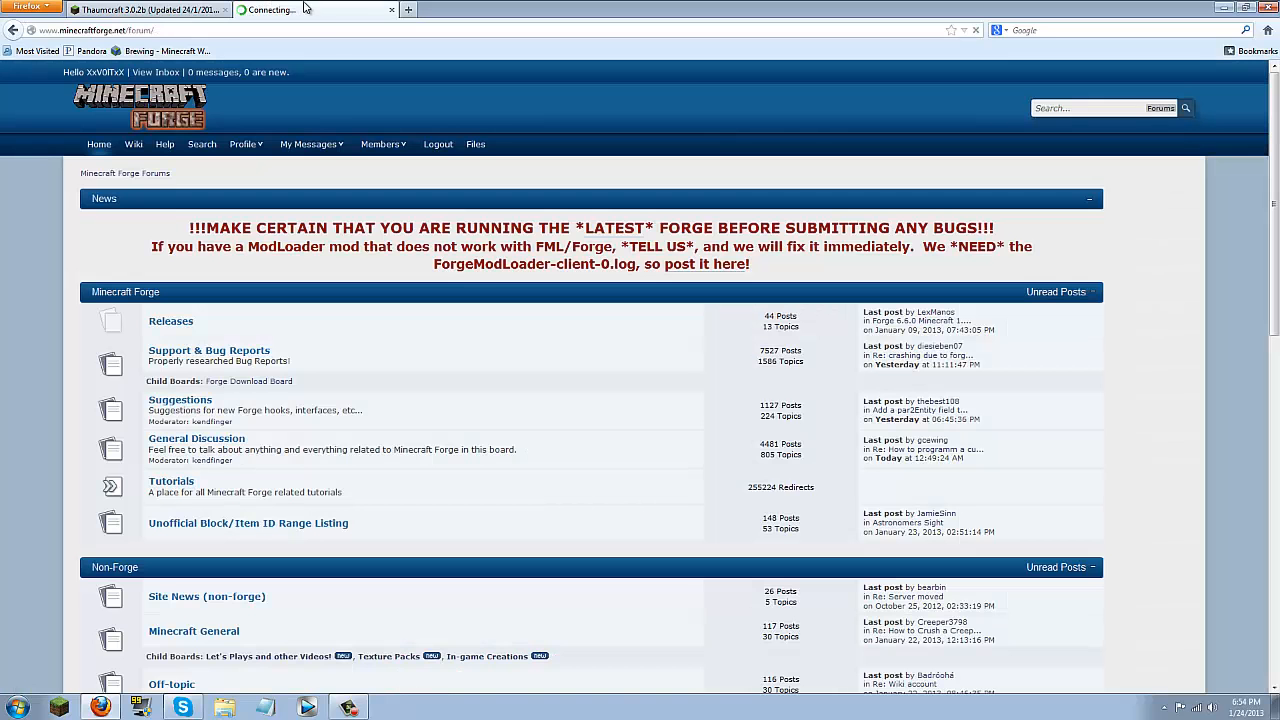
pyautogui.moveTo(192, 268)
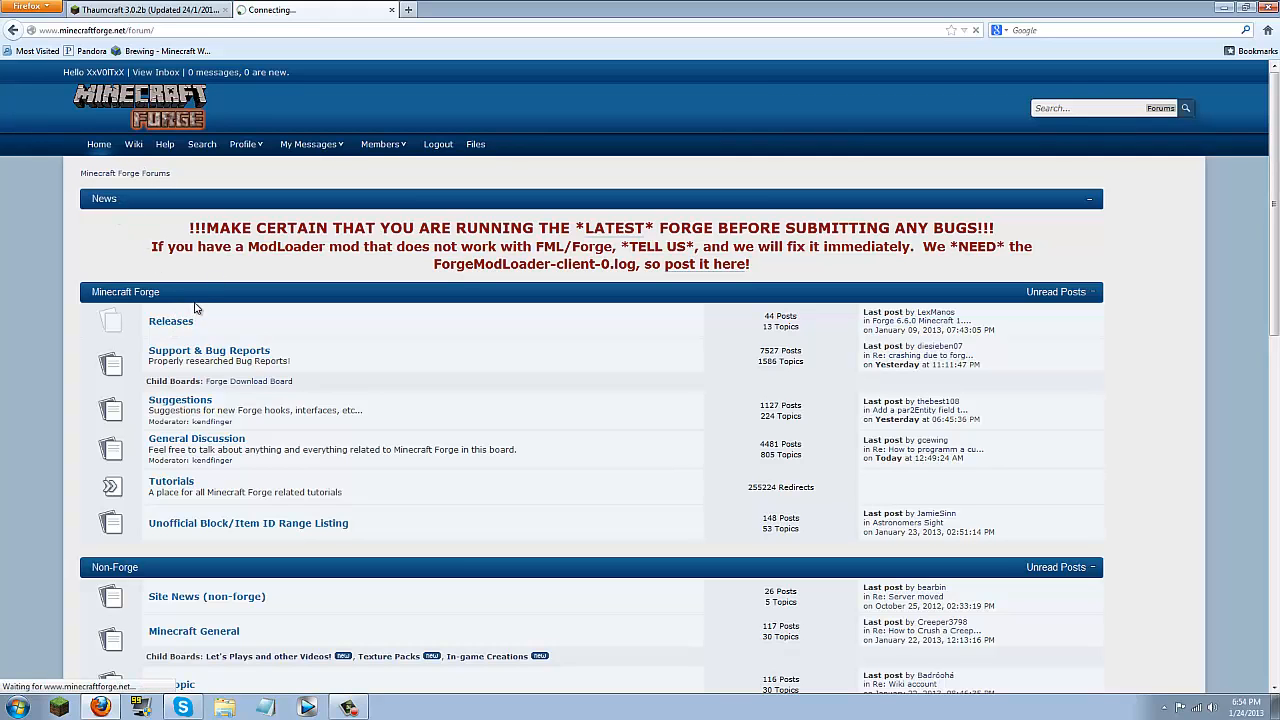
# - Switch to the Minecraft Forge forums tab in Firefox
pyautogui.click(170, 320)
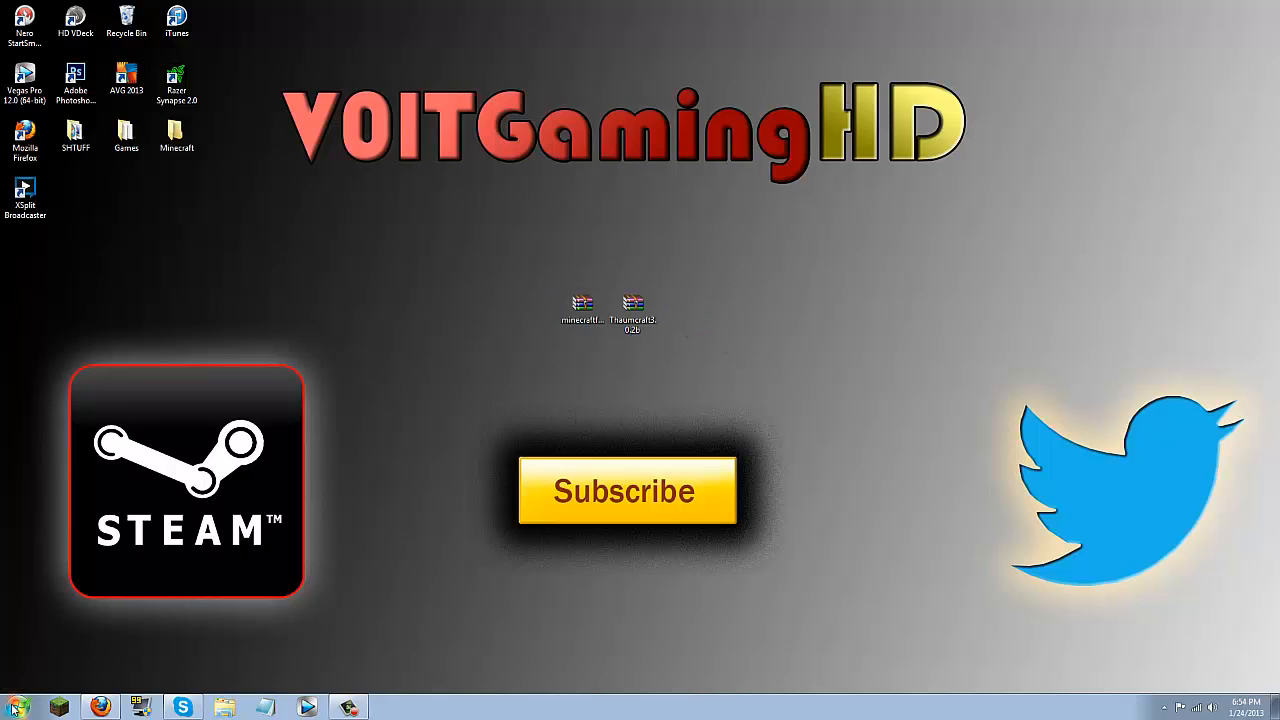
# - Search %appdata% from the Start menu and open the Roaming folder
pyautogui.click(16, 708)
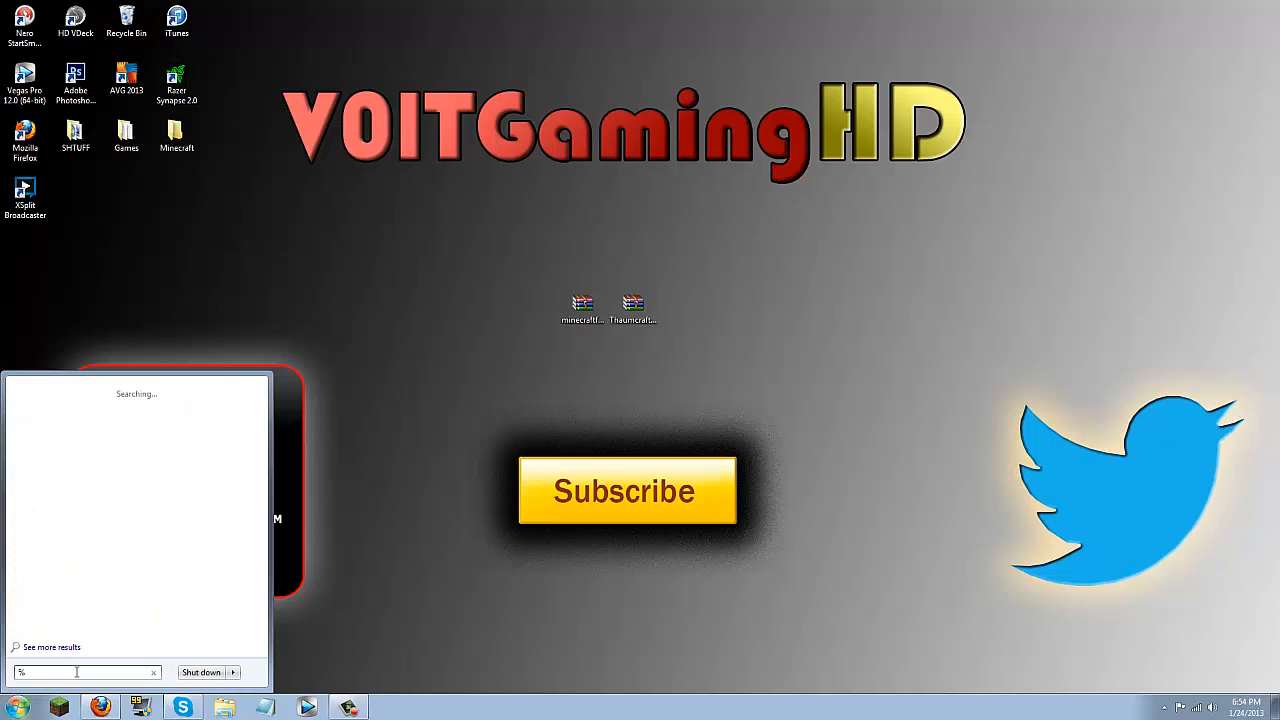
pyautogui.write('appdata%')
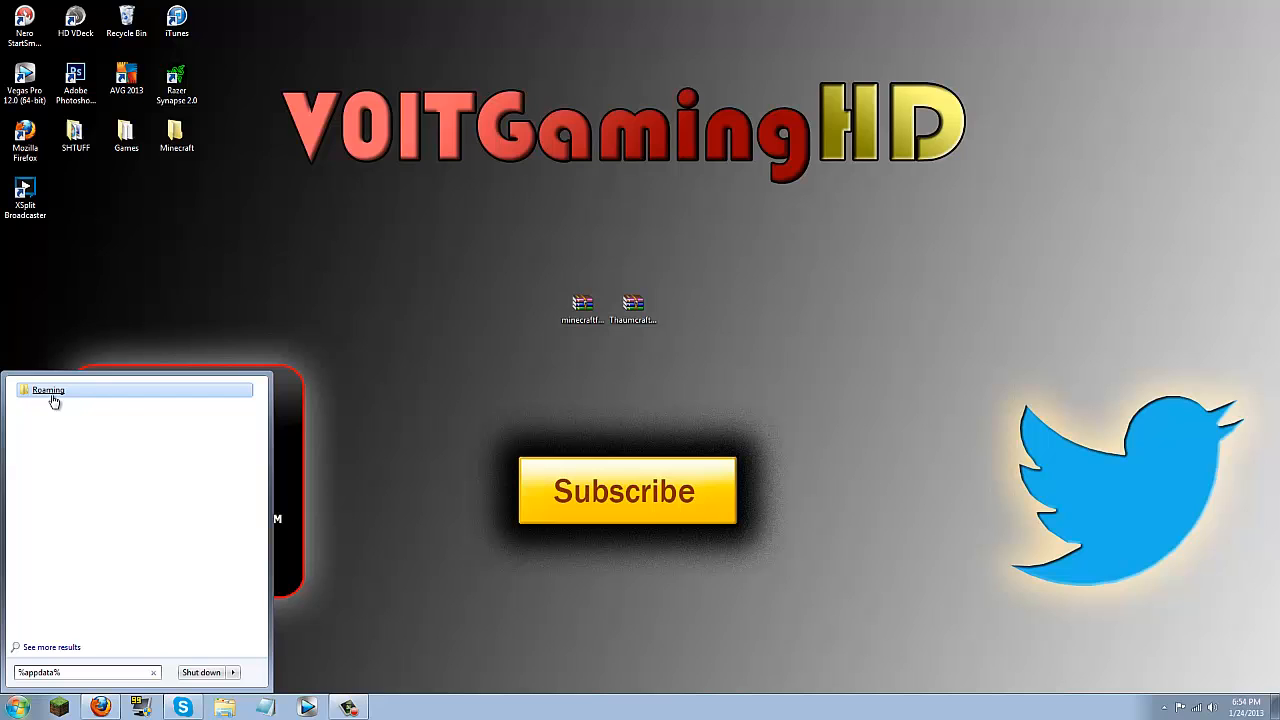
pyautogui.click(48, 390)
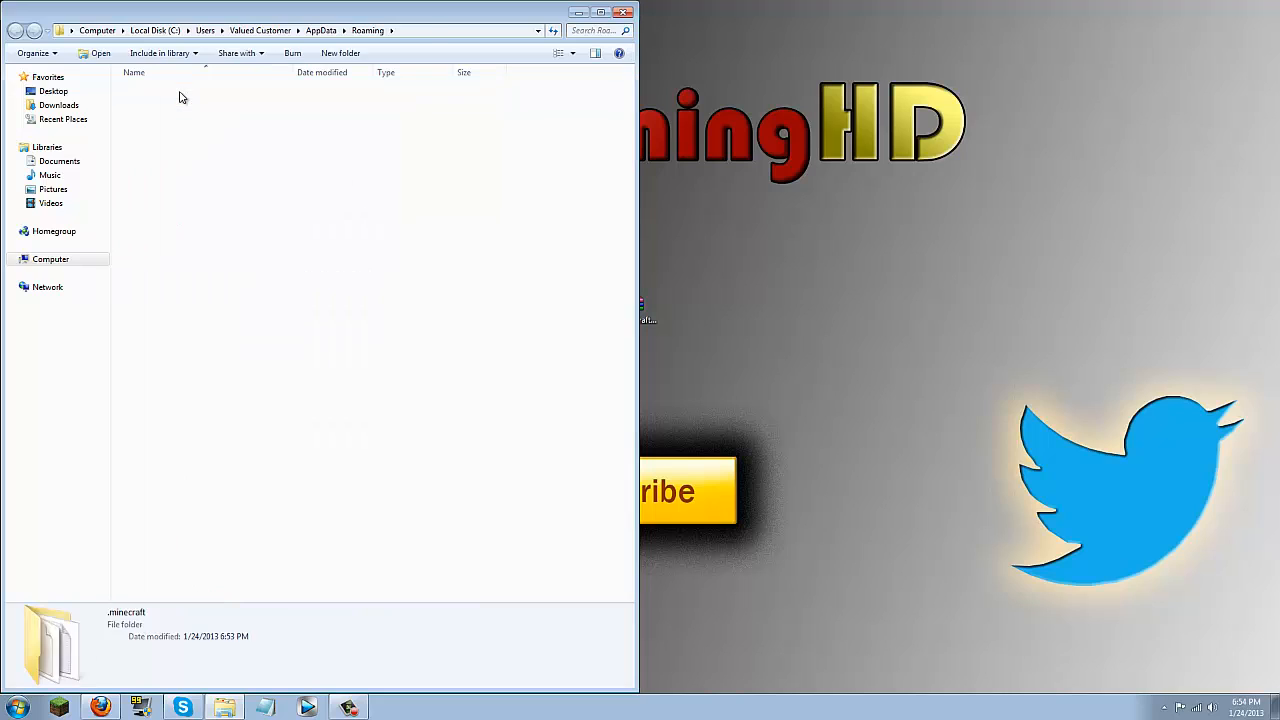
# - Navigate into .minecraft\bin and open minecraft.jar with WinRAR archiver
pyautogui.doubleClick(50, 640)
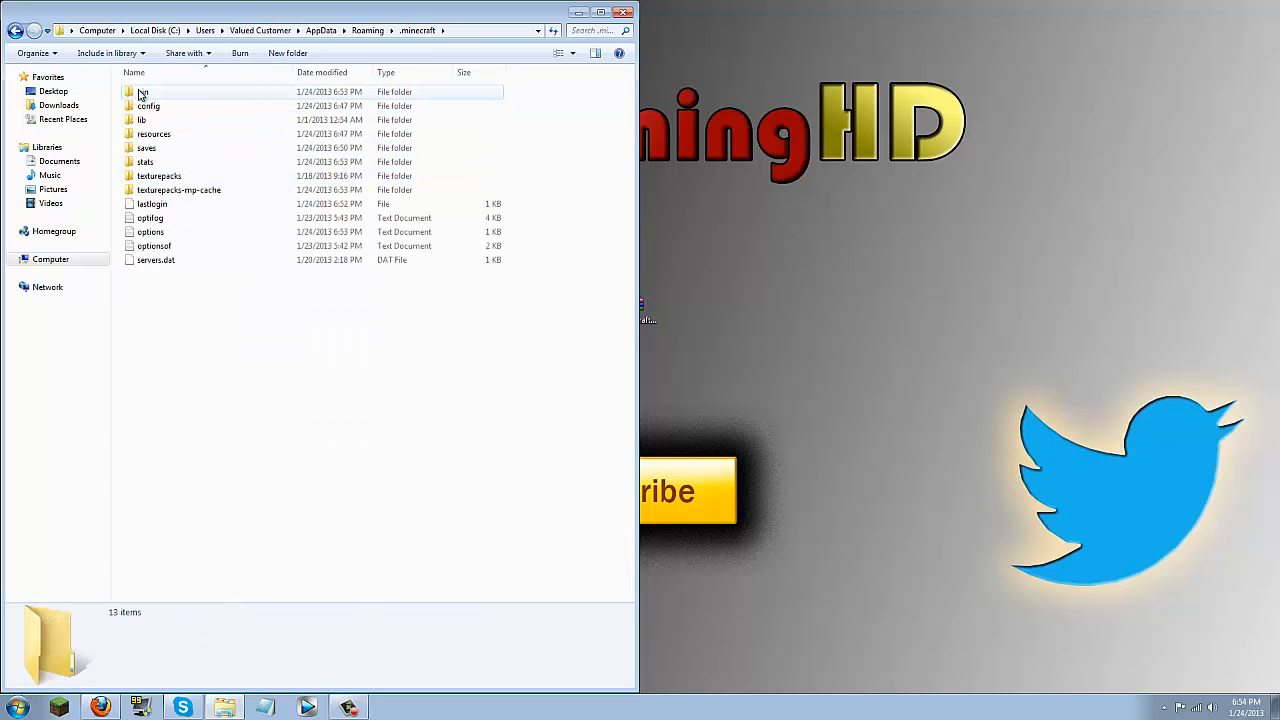
pyautogui.doubleClick(140, 92)
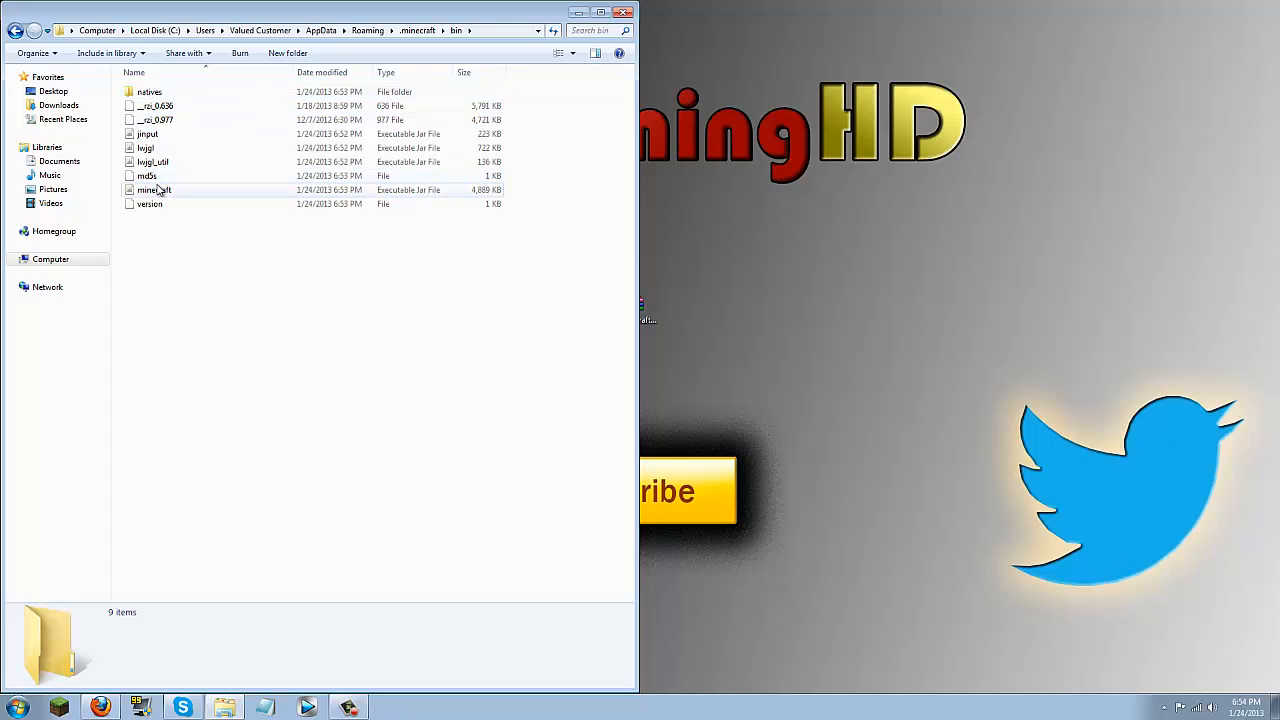
pyautogui.rightClick(154, 190)
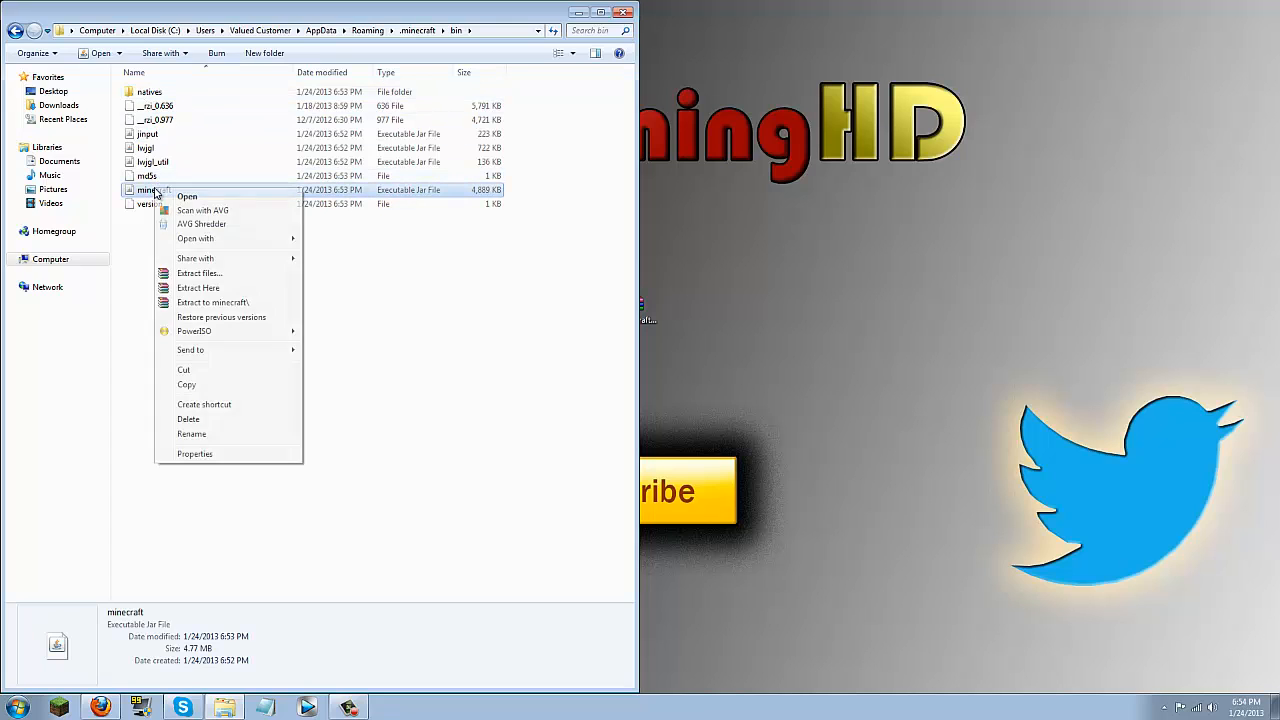
pyautogui.click(196, 238)
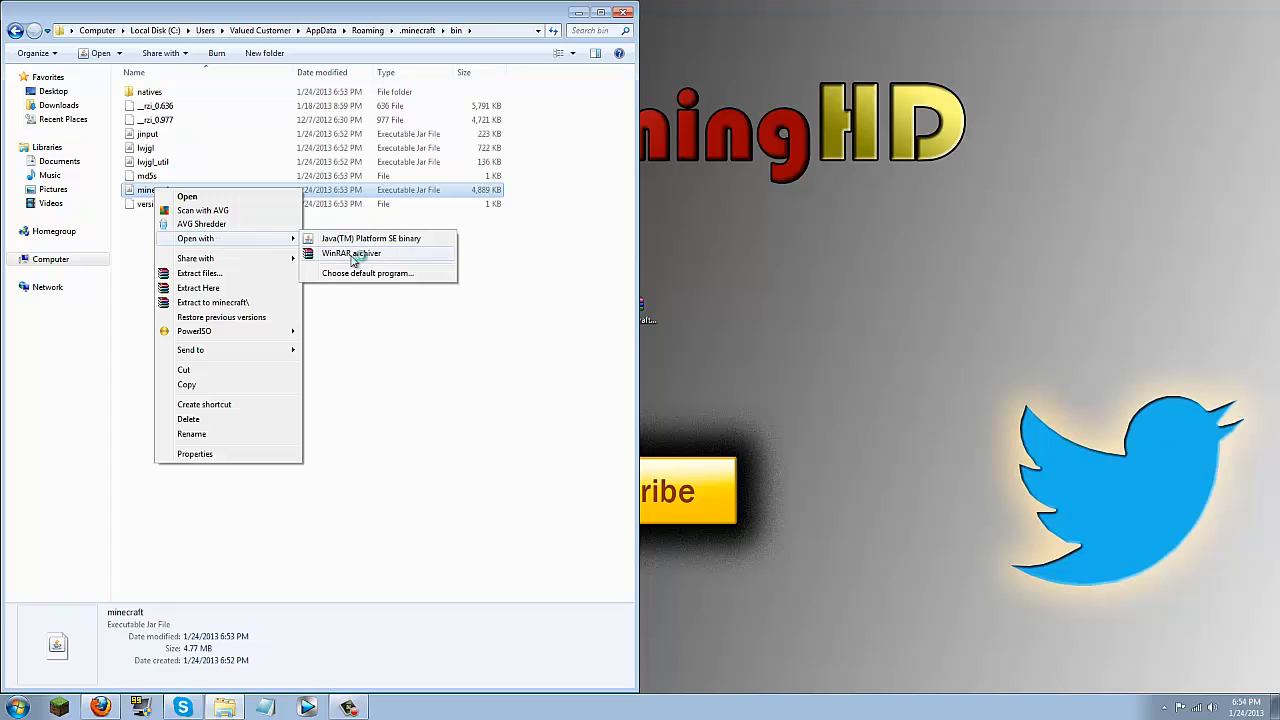
pyautogui.click(352, 252)
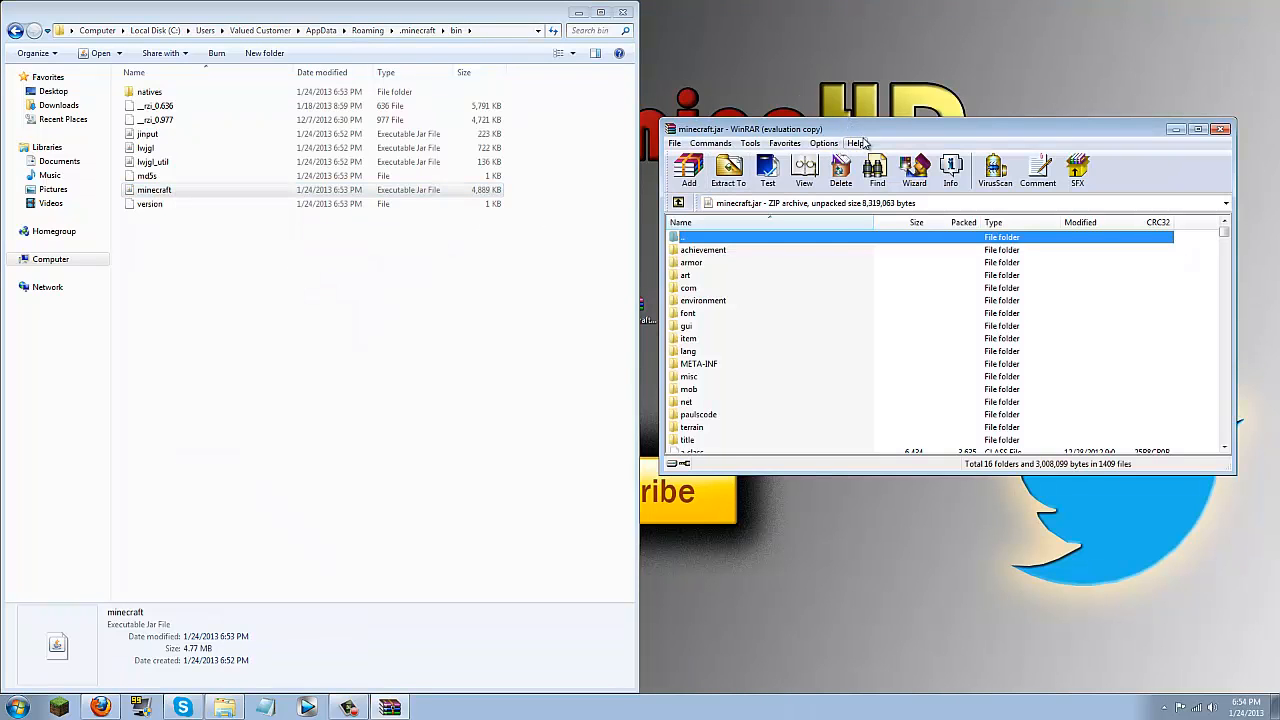
pyautogui.moveTo(918, 134)
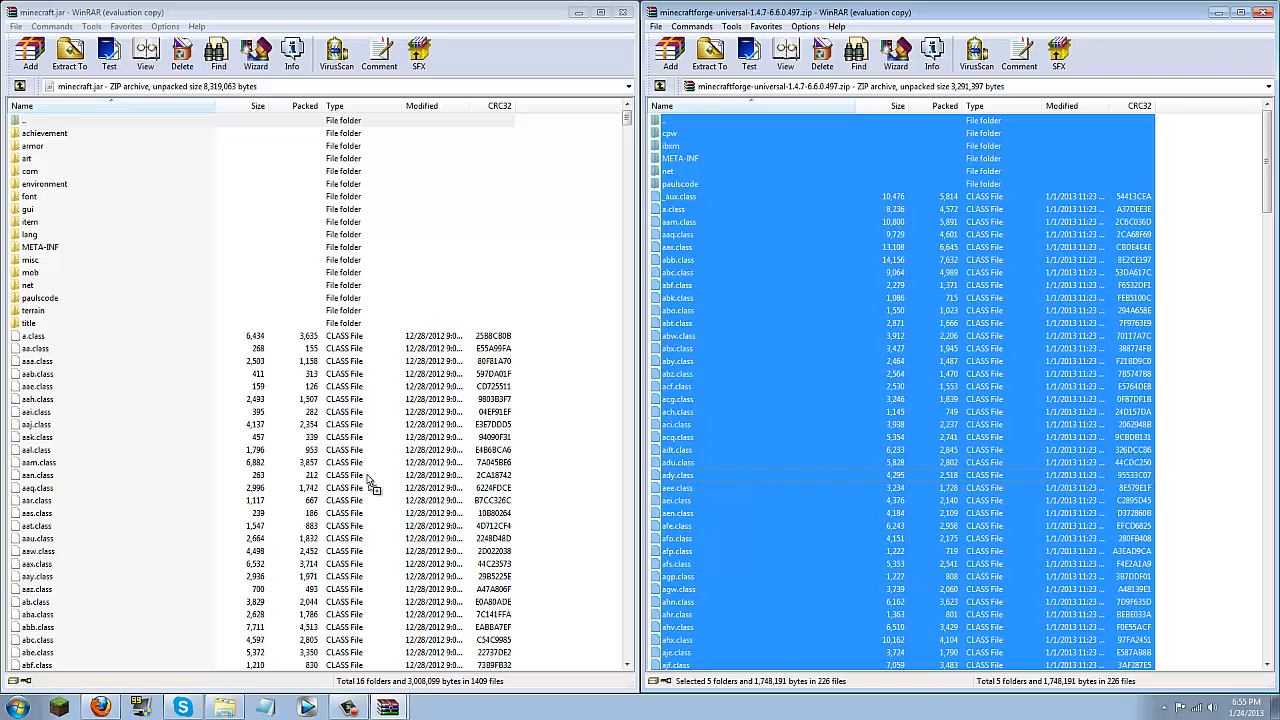
# - Add the Forge files to minecraft.jar, delete its META-INF folder and close the windows
pyautogui.click(708, 52)
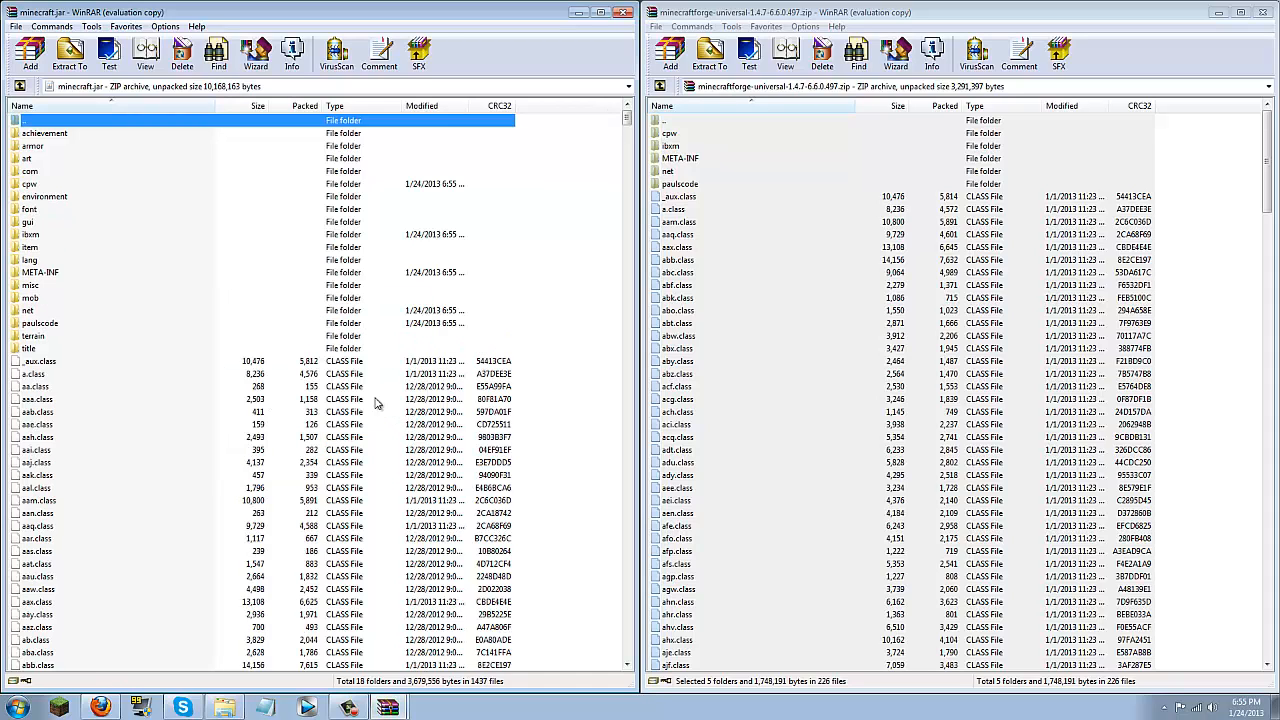
pyautogui.click(40, 272)
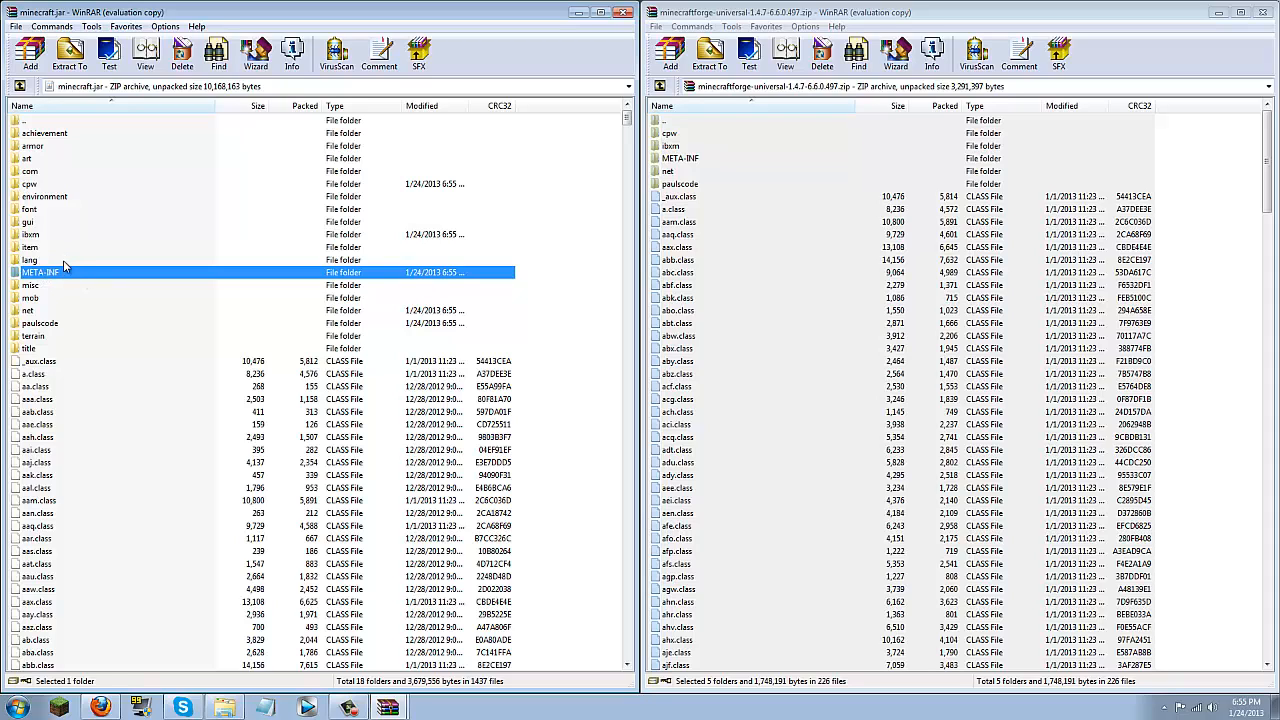
pyautogui.rightClick(40, 272)
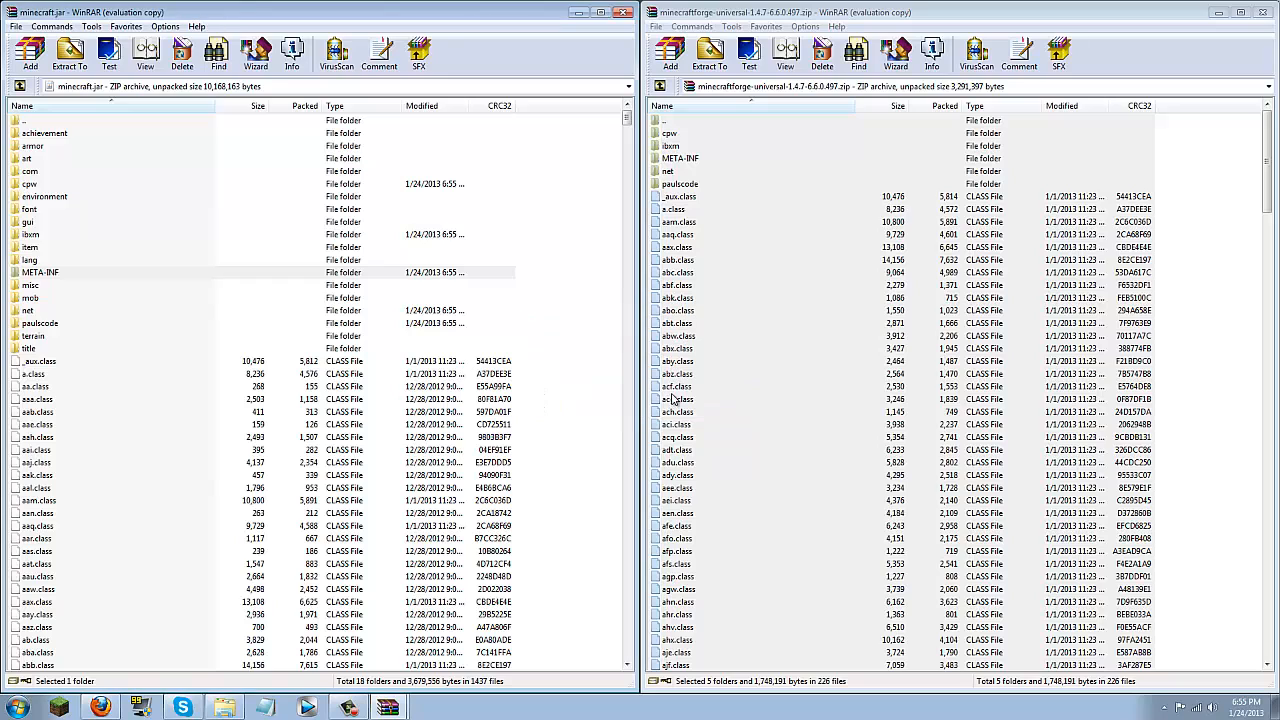
pyautogui.click(32, 272)
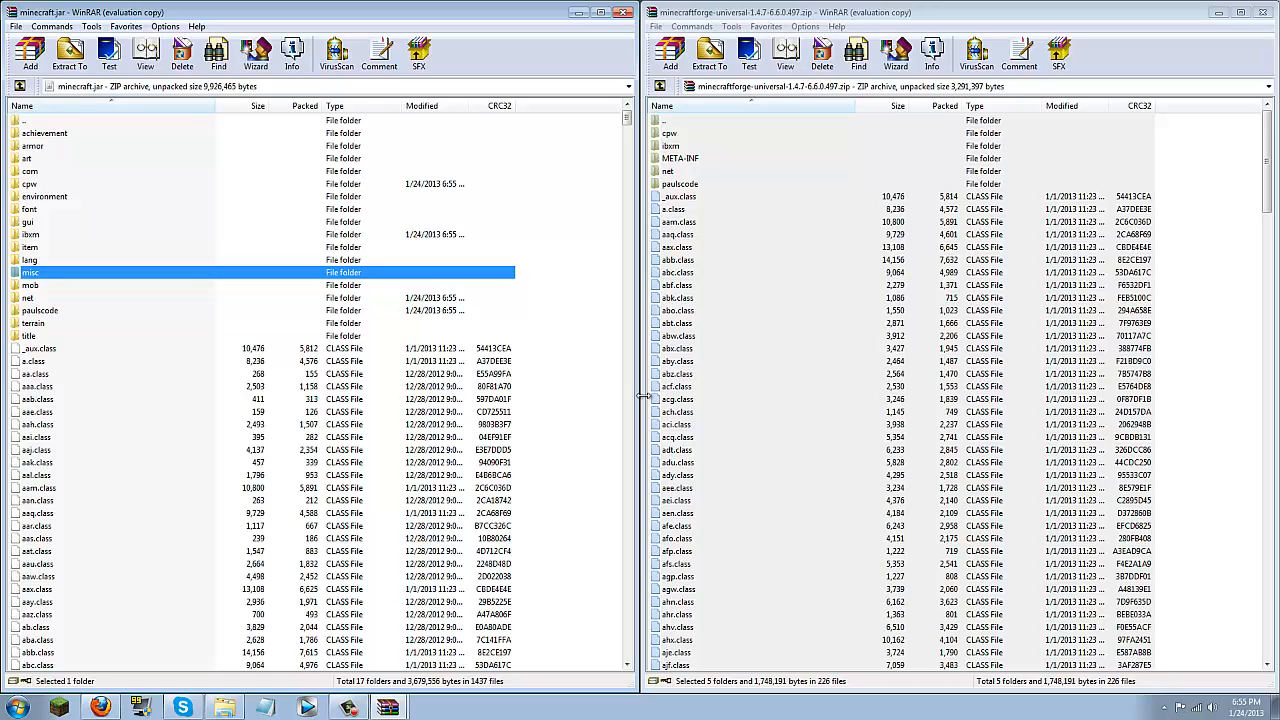
pyautogui.moveTo(268, 172)
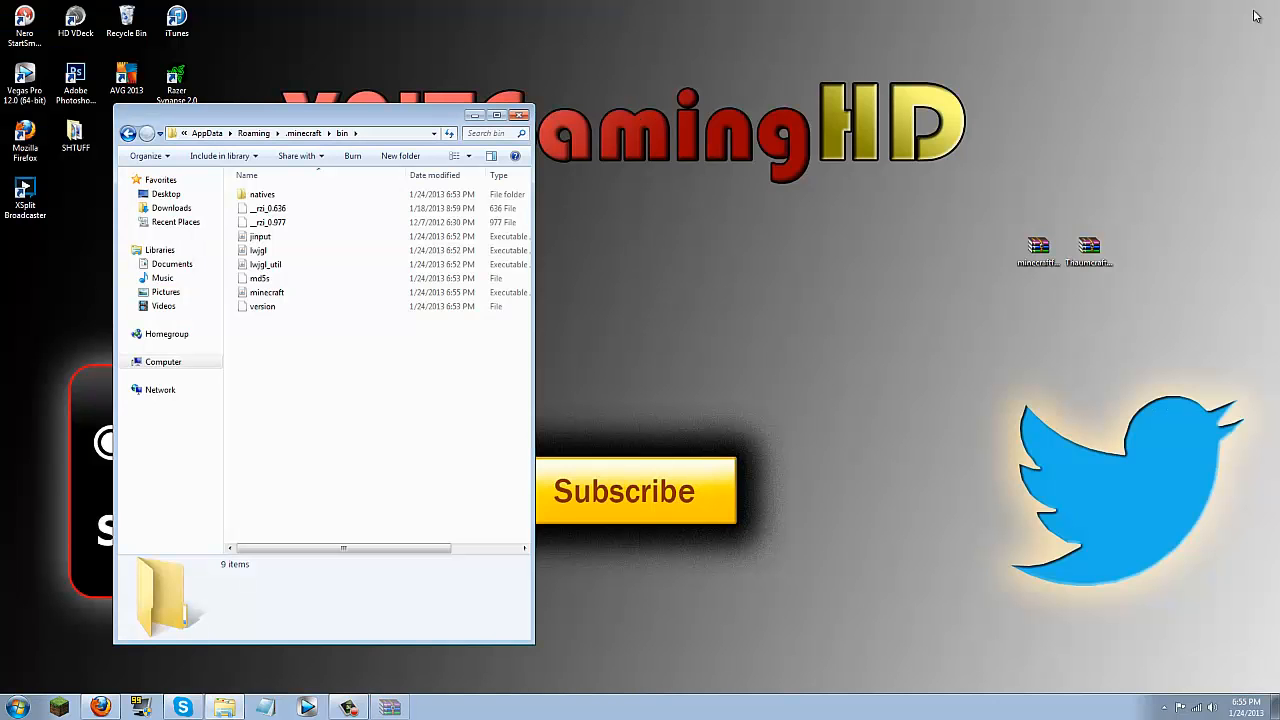
pyautogui.click(520, 114)
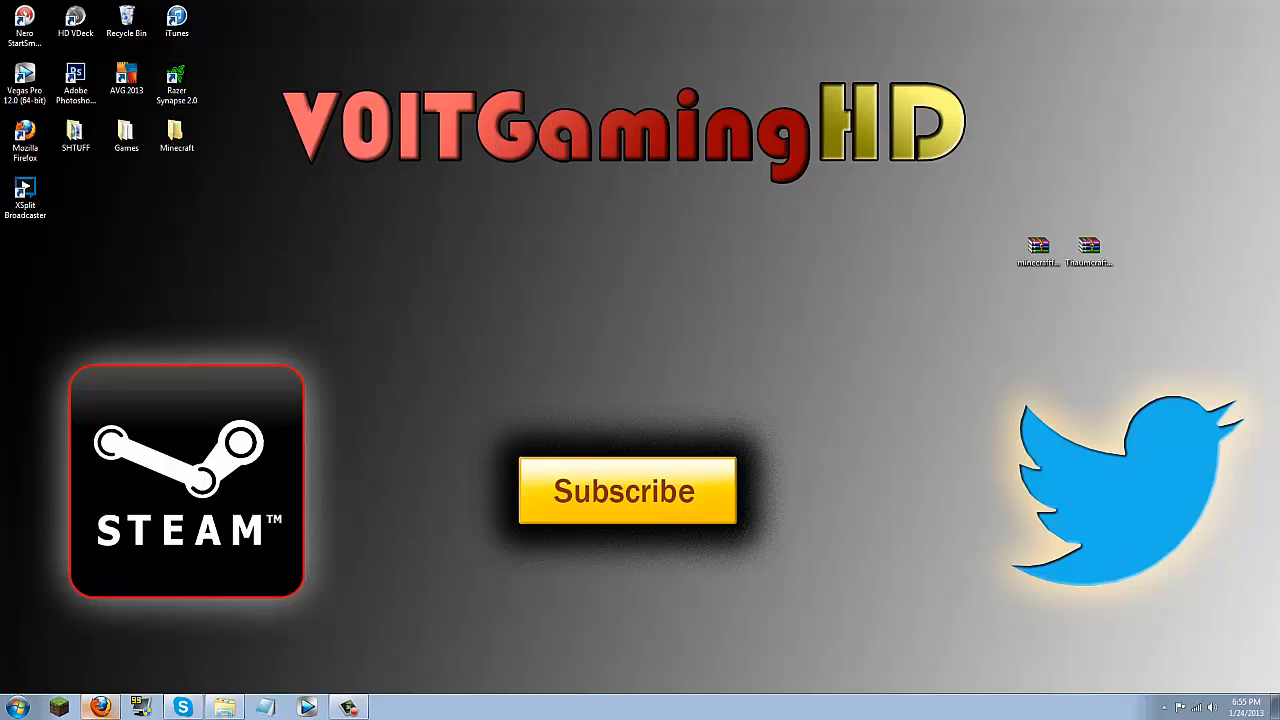
pyautogui.moveTo(576, 600)
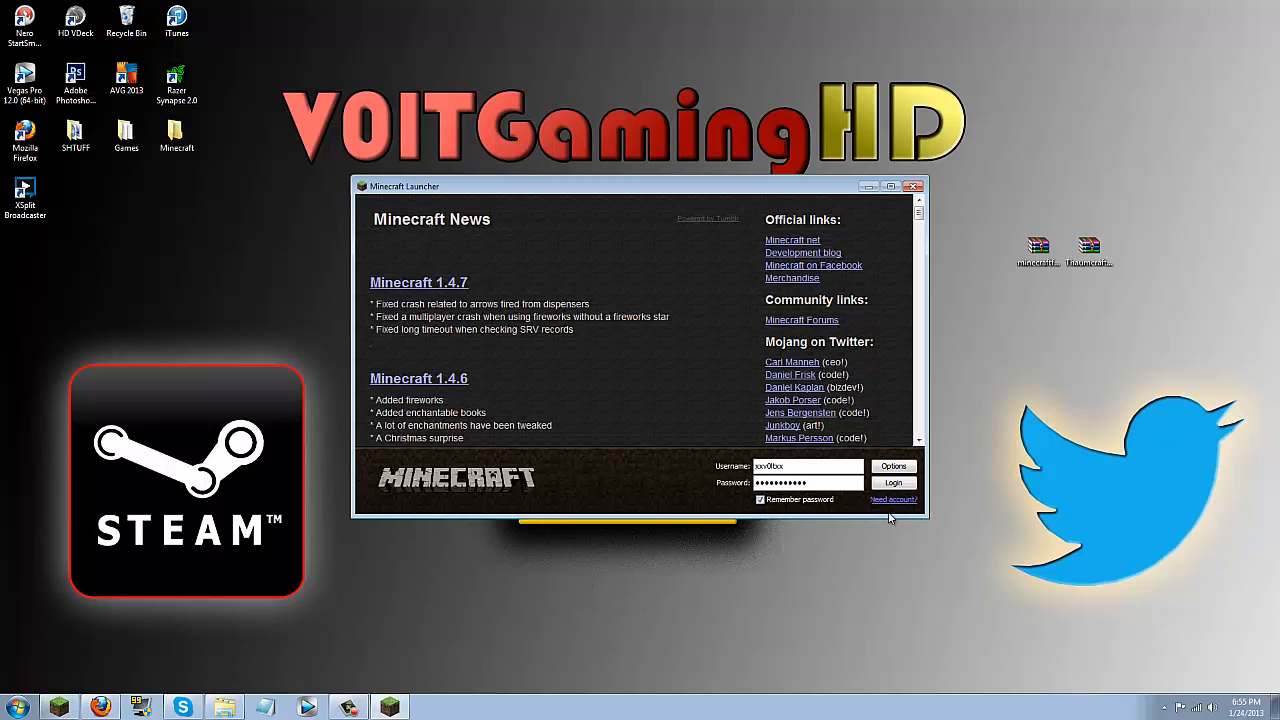
# - Log in to launch Minecraft and check the mod list shows Coder Pack, FML and Forge
pyautogui.click(892, 482)
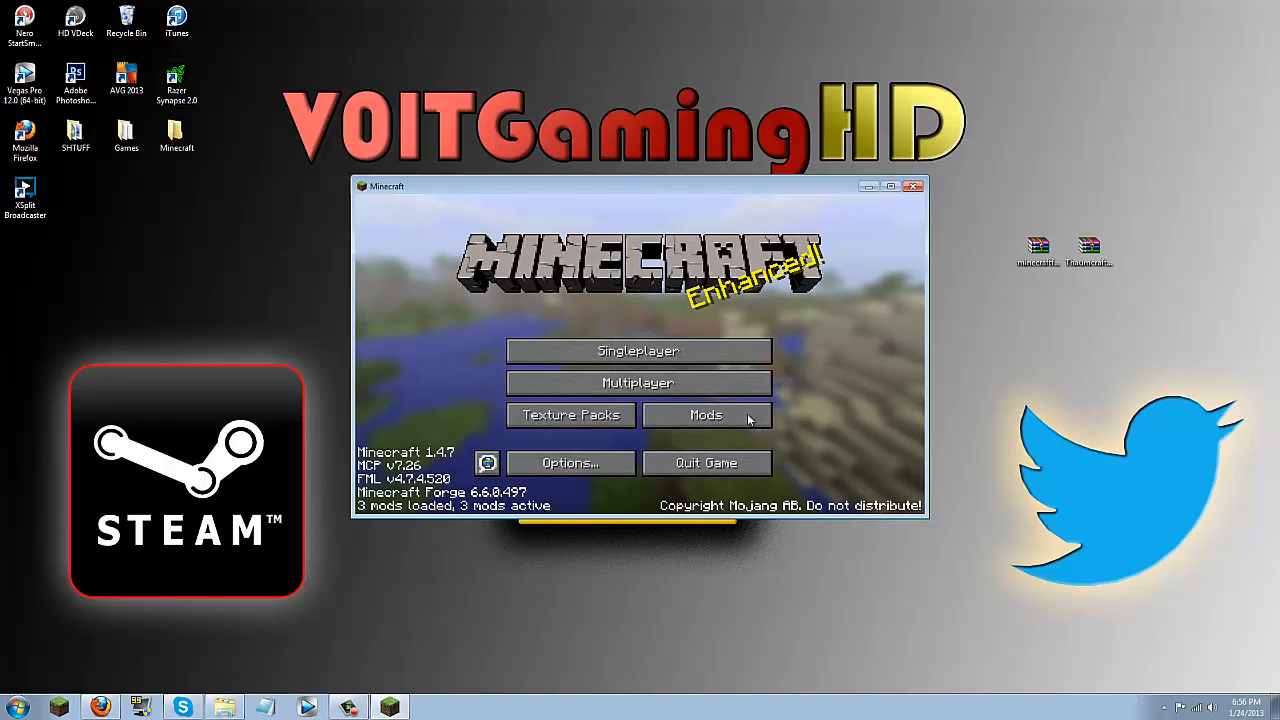
pyautogui.click(706, 414)
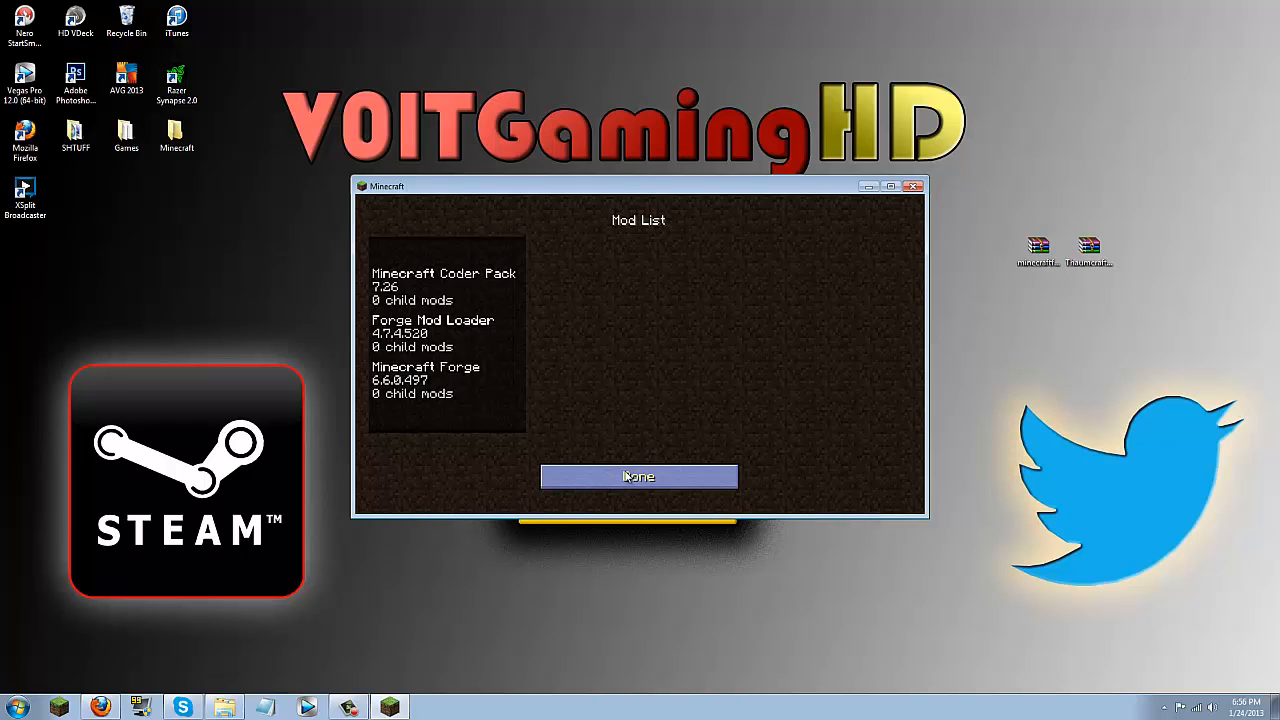
pyautogui.click(638, 476)
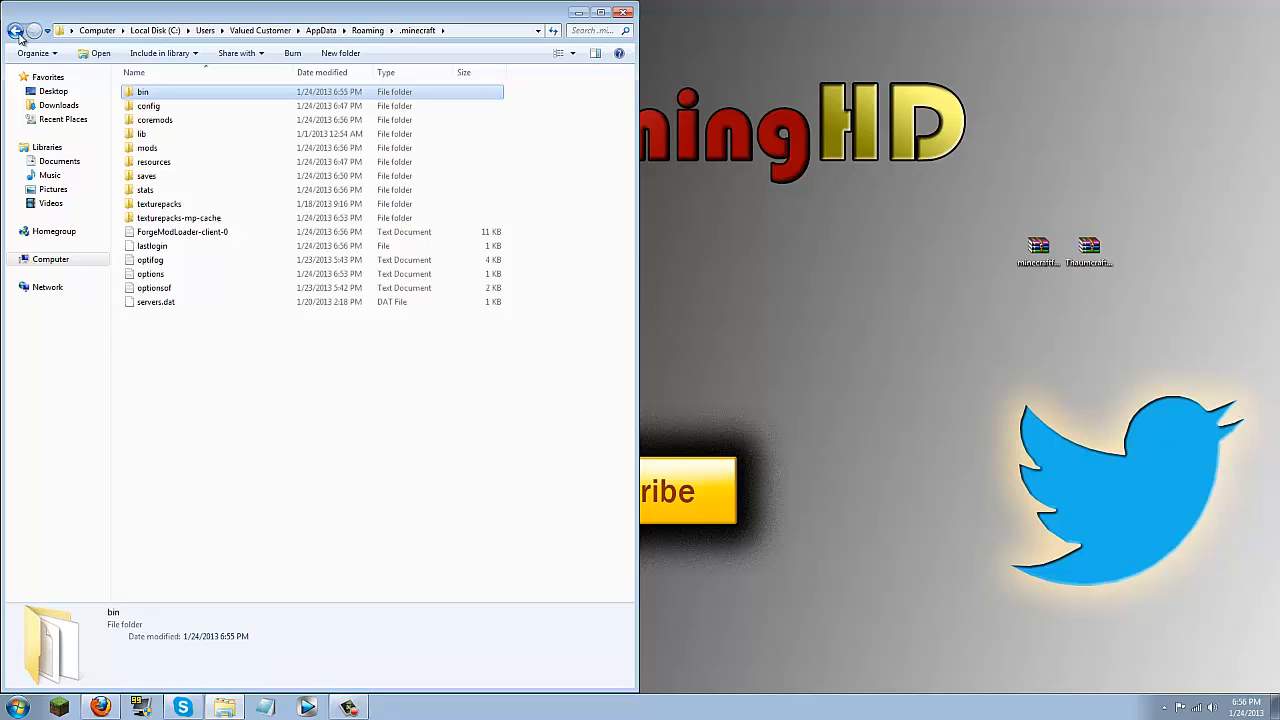
# - Put the Thaumcraft3.0.2b ZIP into .minecraft\mods and close Explorer
pyautogui.click(370, 410)
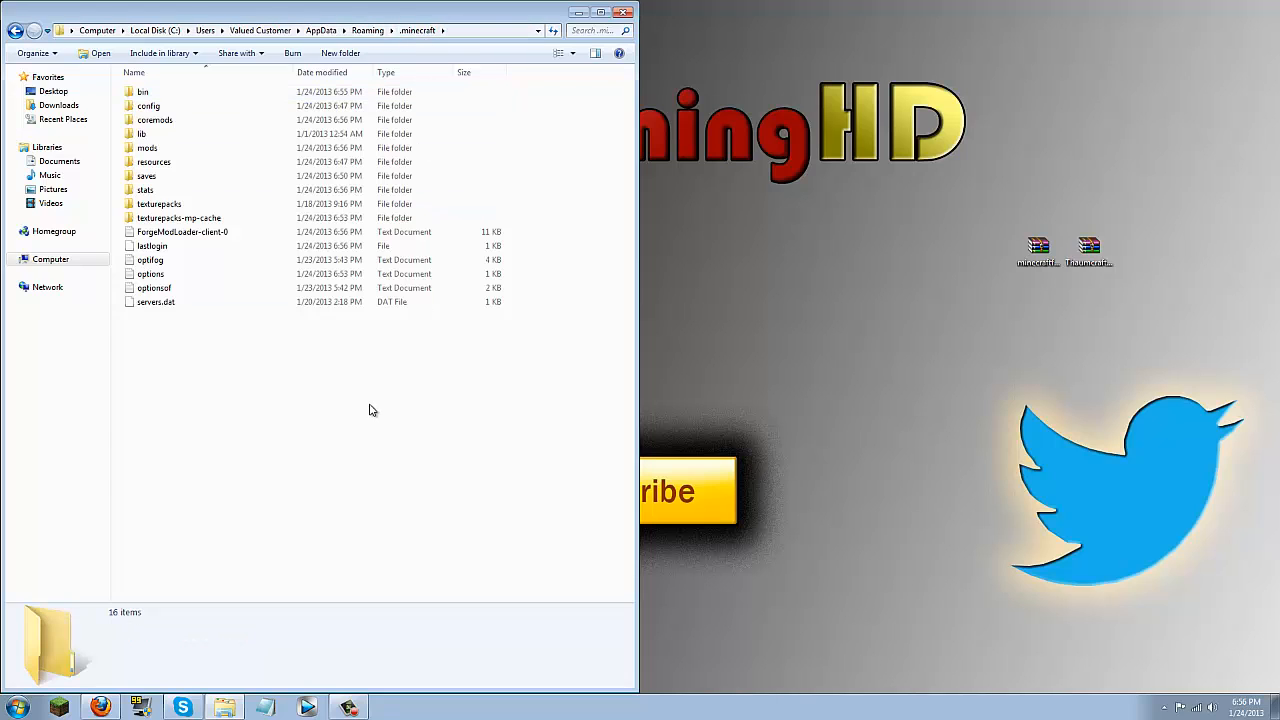
pyautogui.click(148, 148)
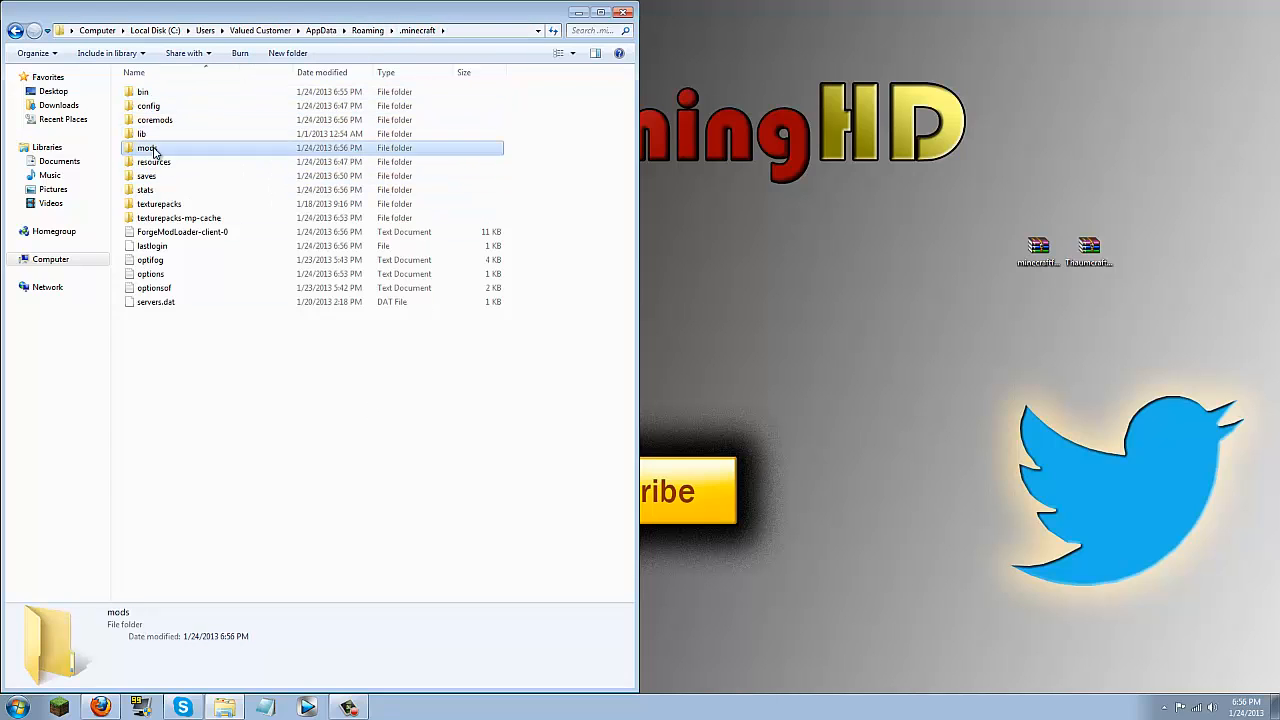
pyautogui.doubleClick(148, 148)
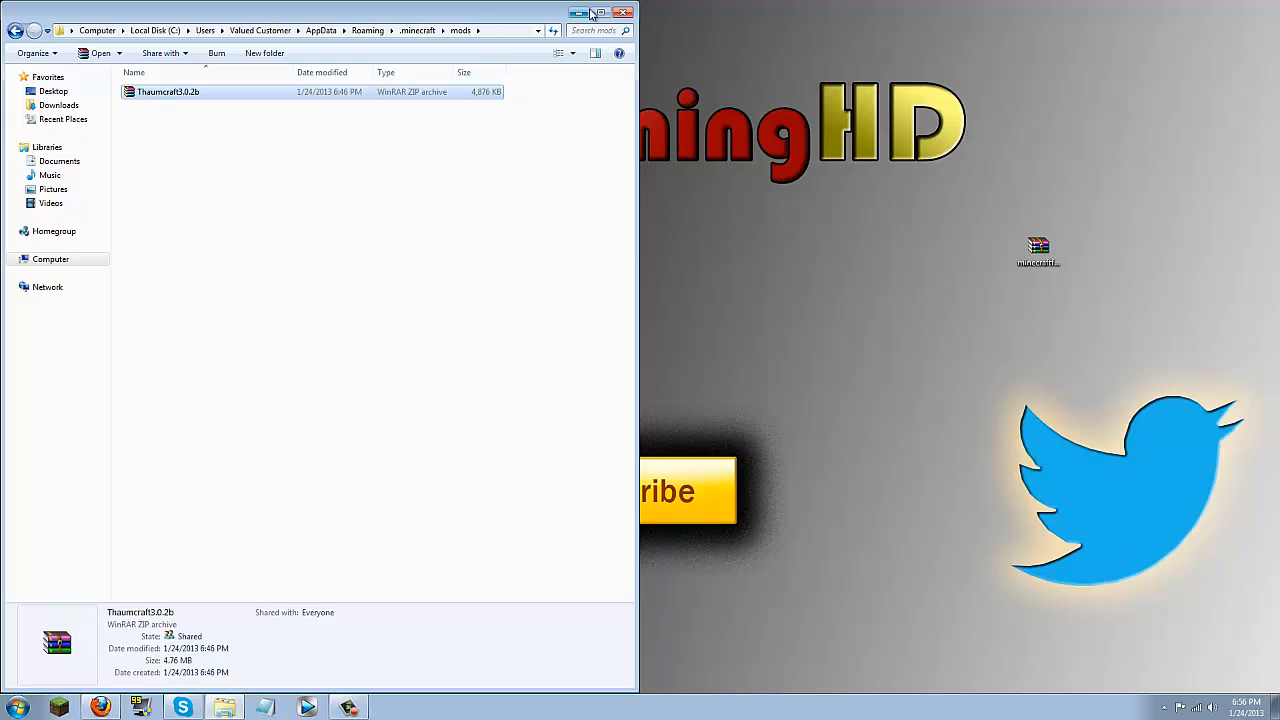
pyautogui.click(596, 12)
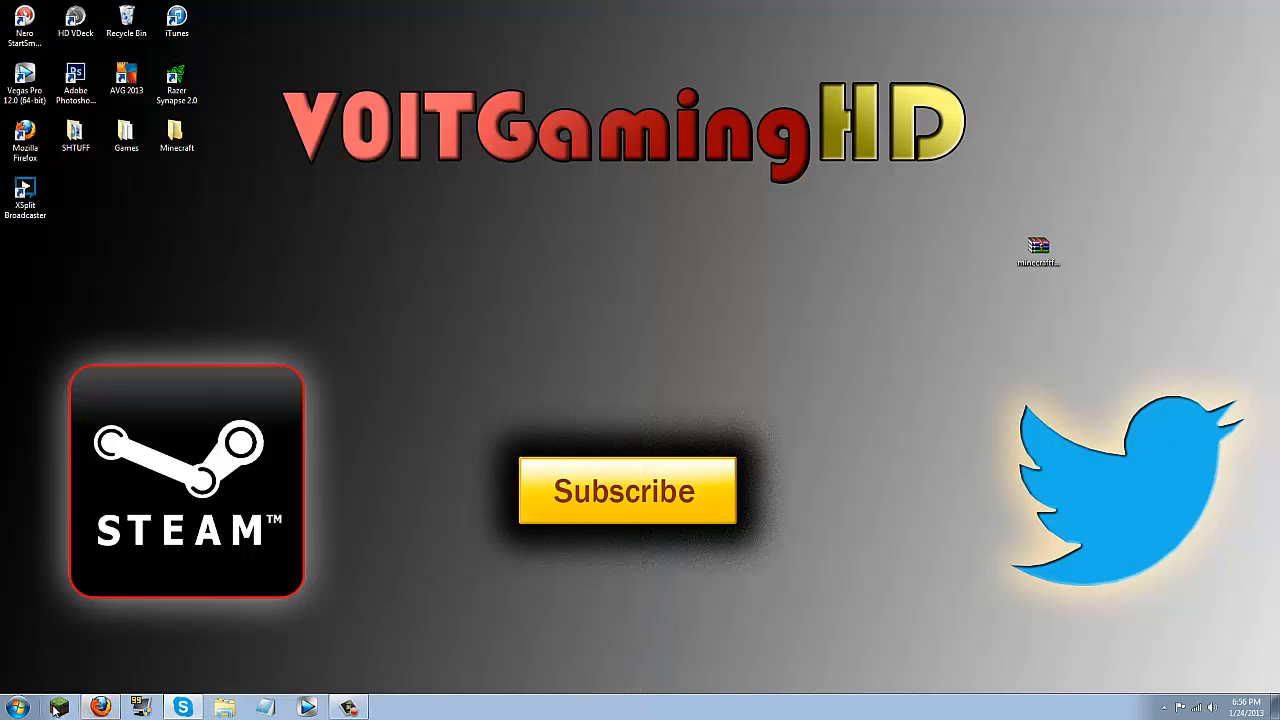
pyautogui.moveTo(616, 636)
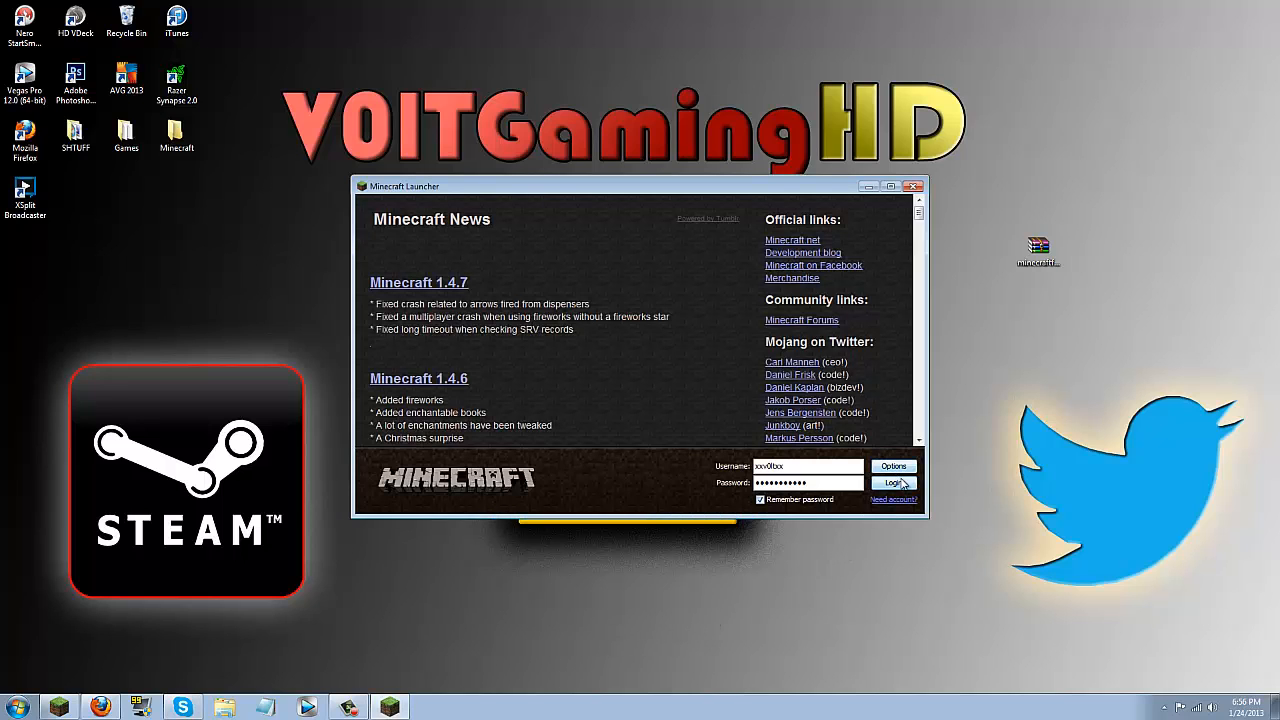
# - Log in from the launcher so Minecraft reaches the title screen with 4 mods loaded
pyautogui.click(892, 482)
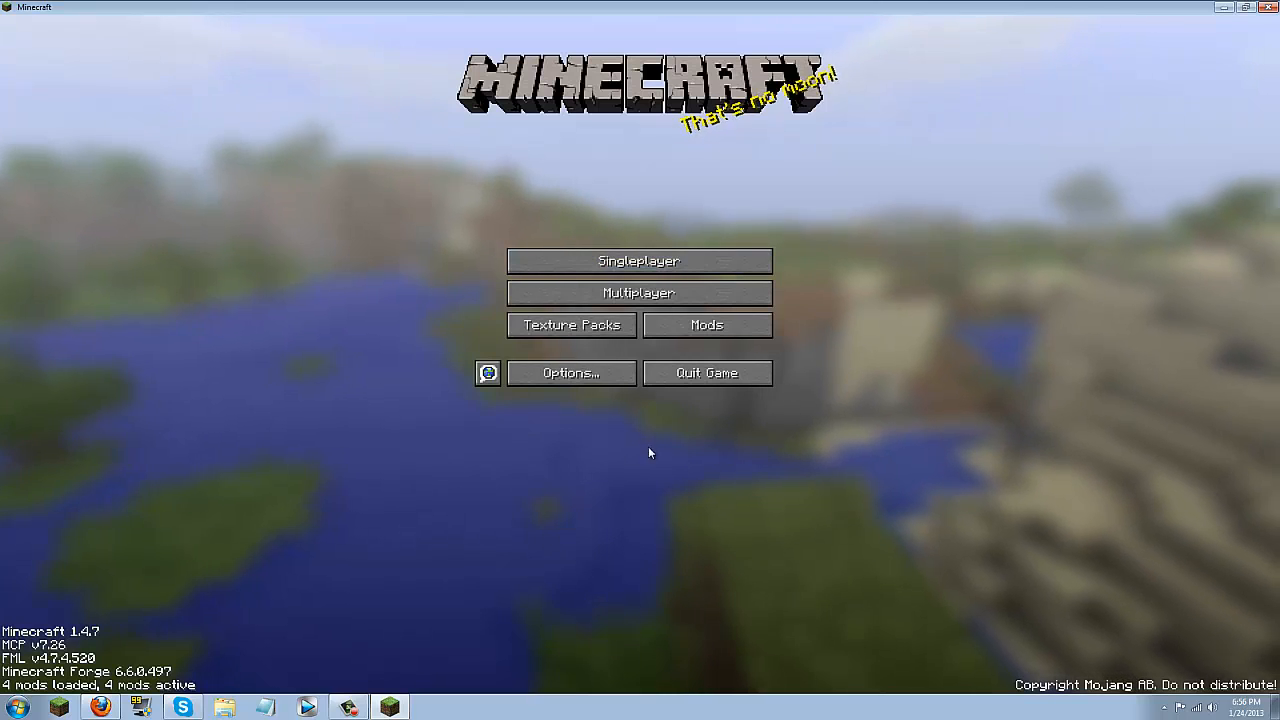
# - View the mod list showing the Thaumcraft 3.0.2b entry
pyautogui.click(706, 324)
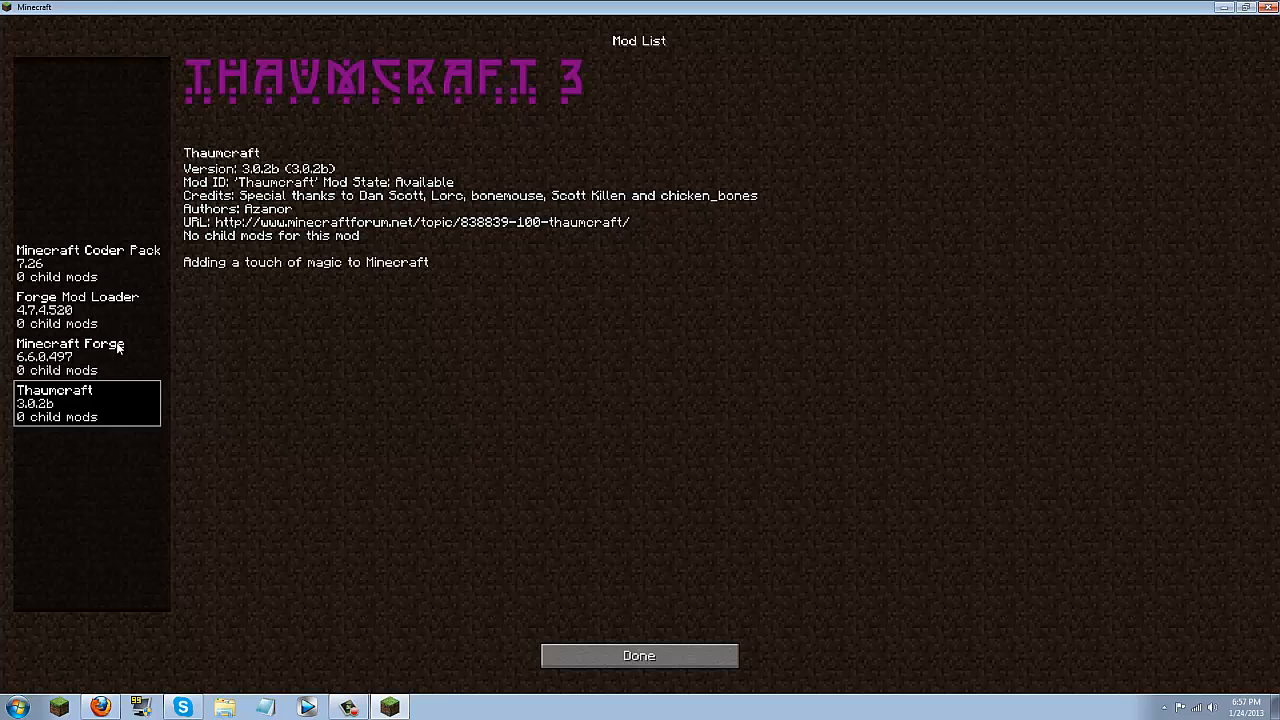
pyautogui.moveTo(258, 150)
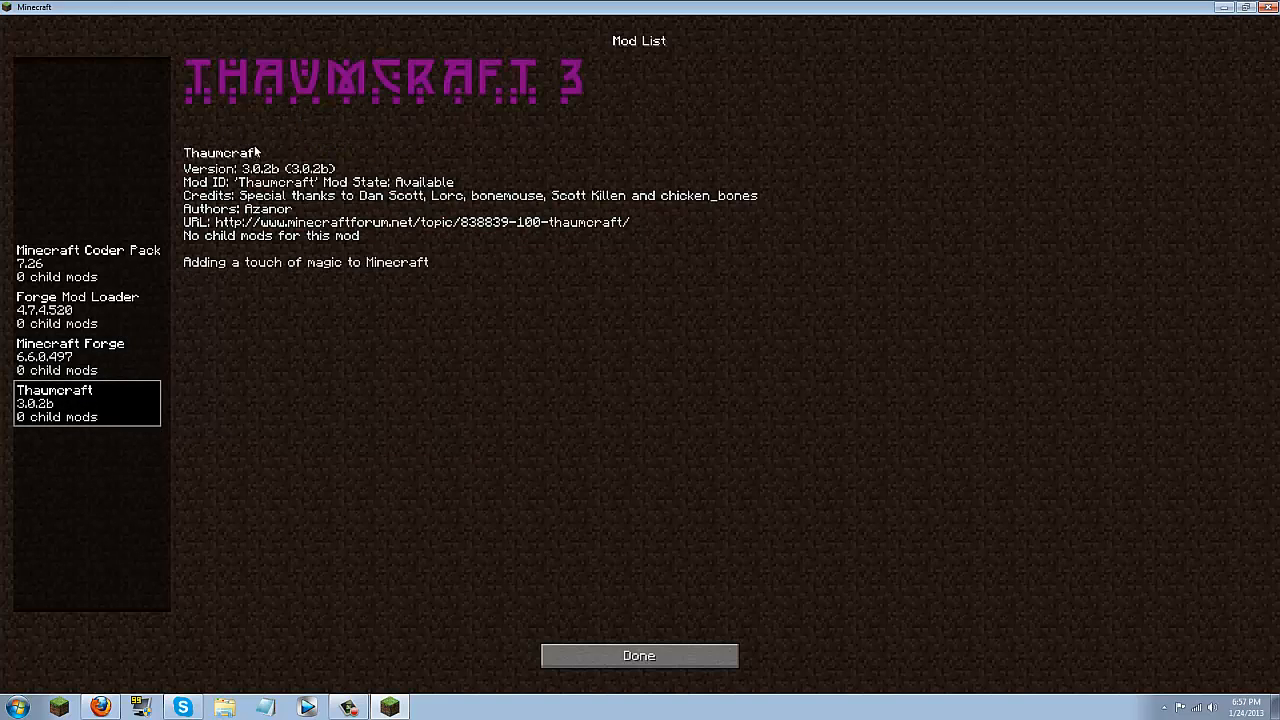
pyautogui.moveTo(532, 508)
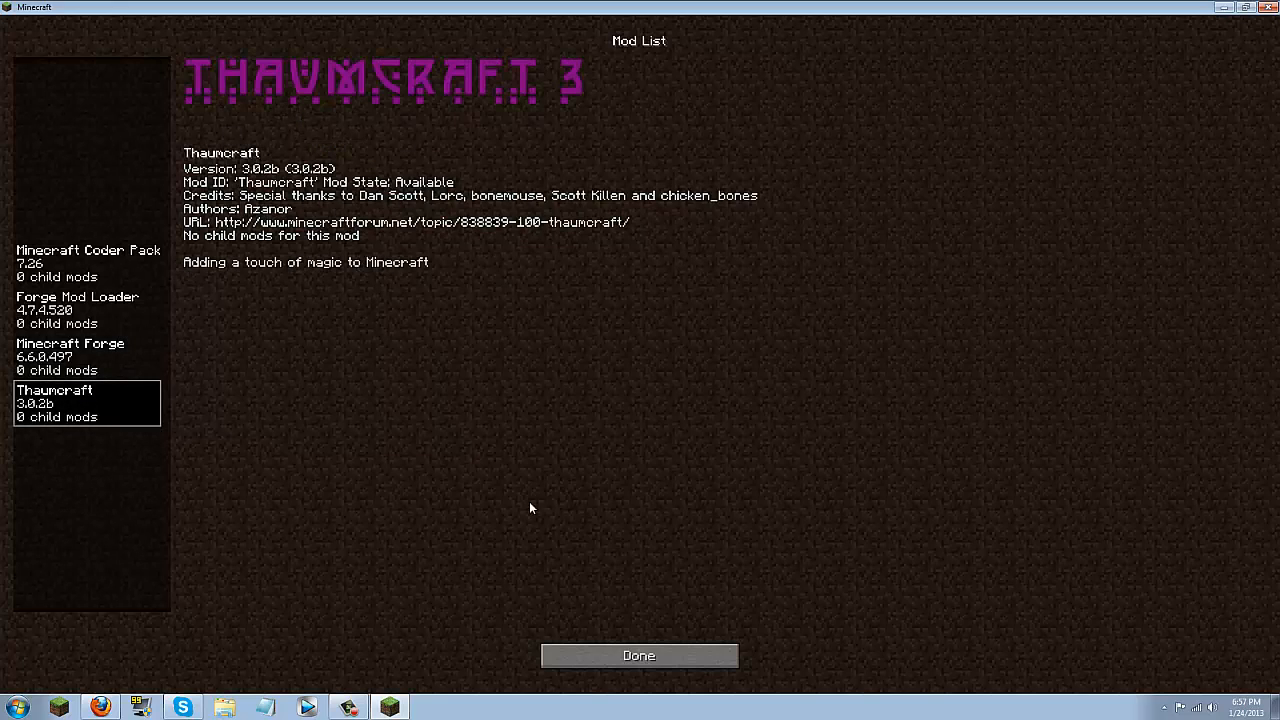
# - Enter a creative world, take the Thaumonomicon and arcane table, and place the table
pyautogui.click(638, 656)
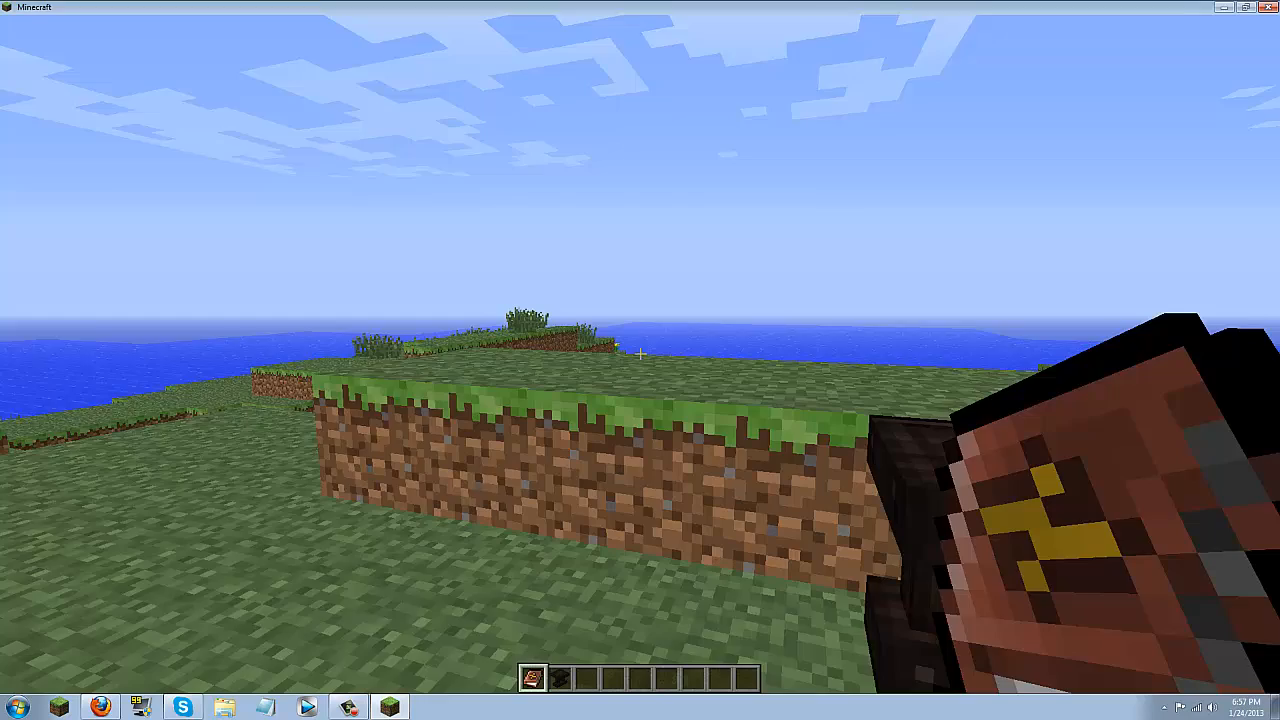
pyautogui.press('e')
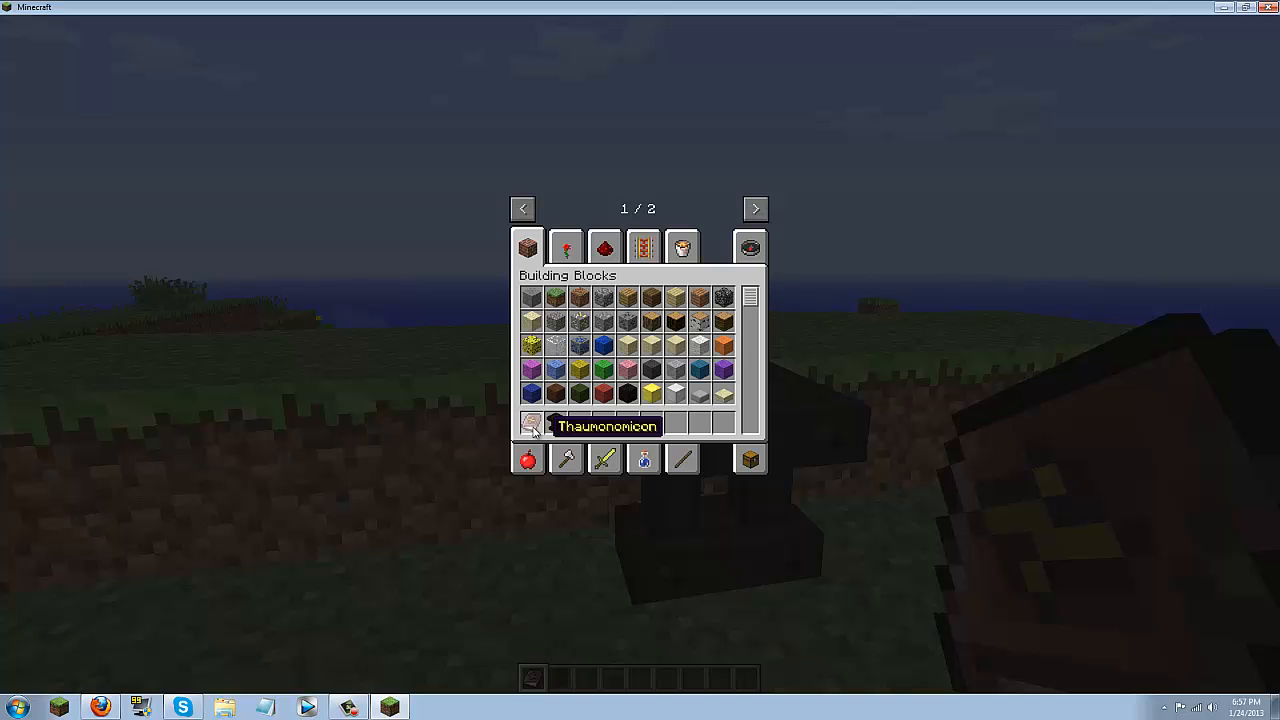
pyautogui.press('Escape')
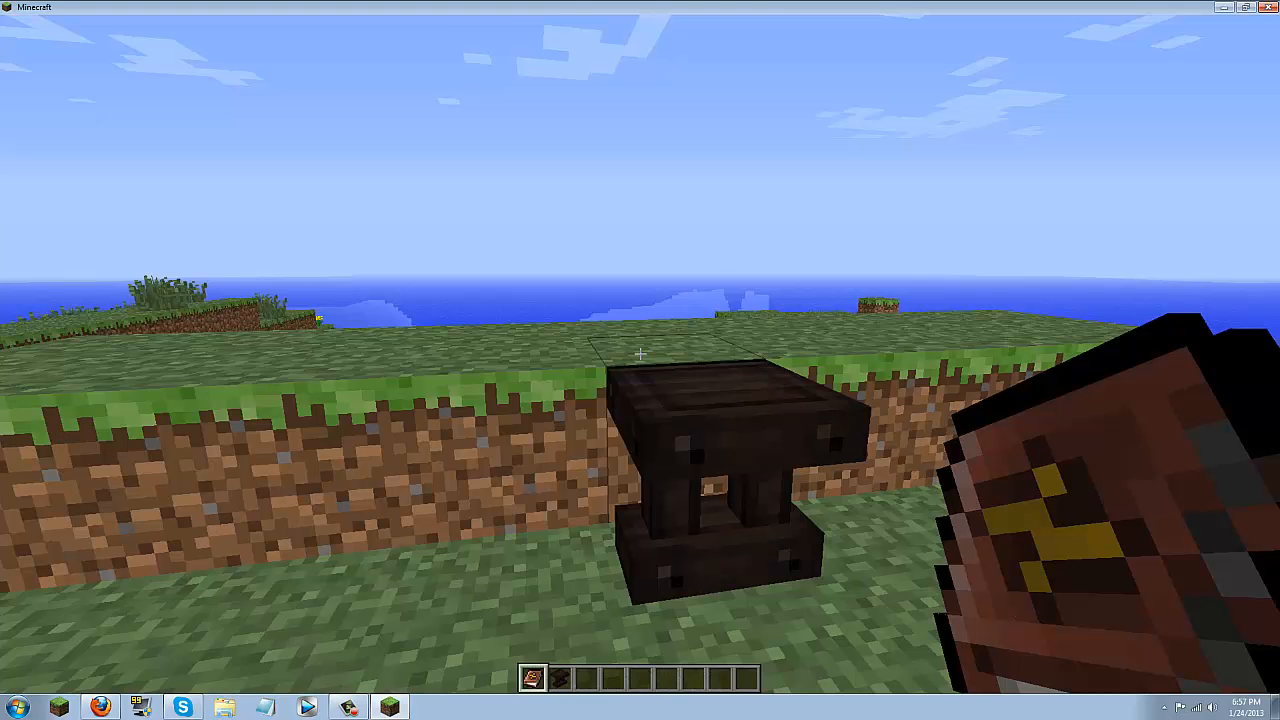
pyautogui.press('e')
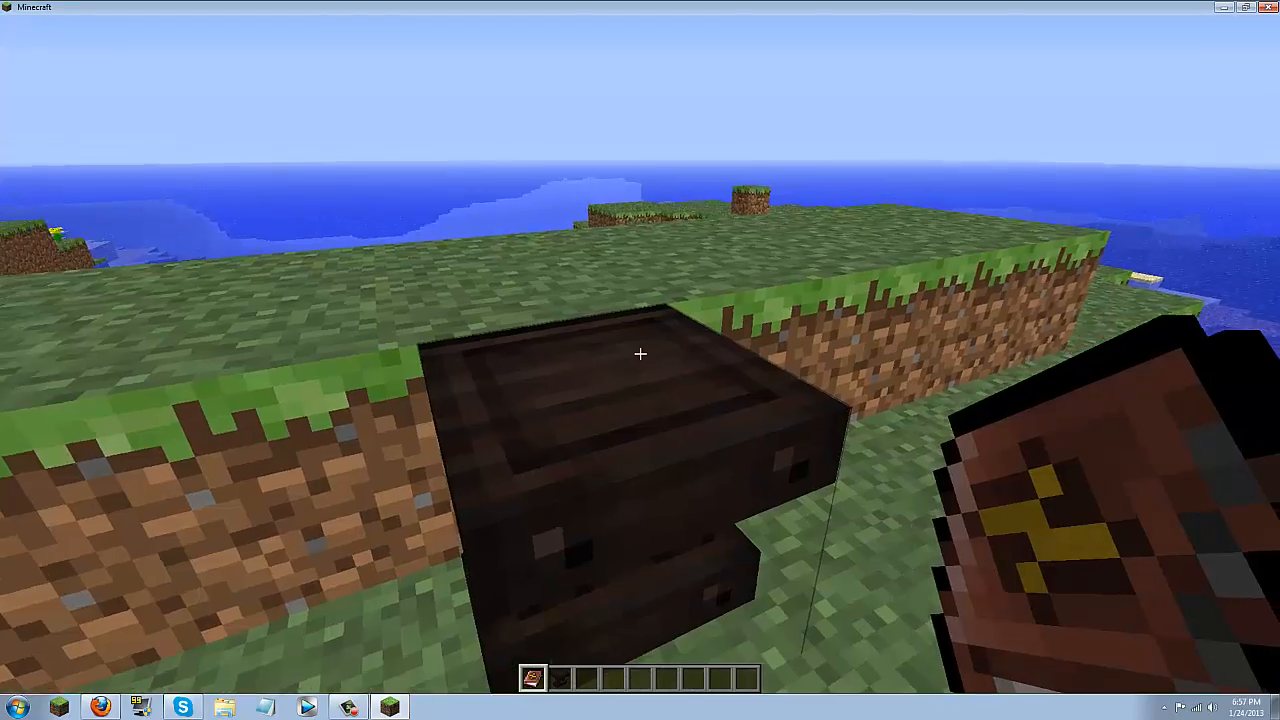
pyautogui.moveTo(640, 360)
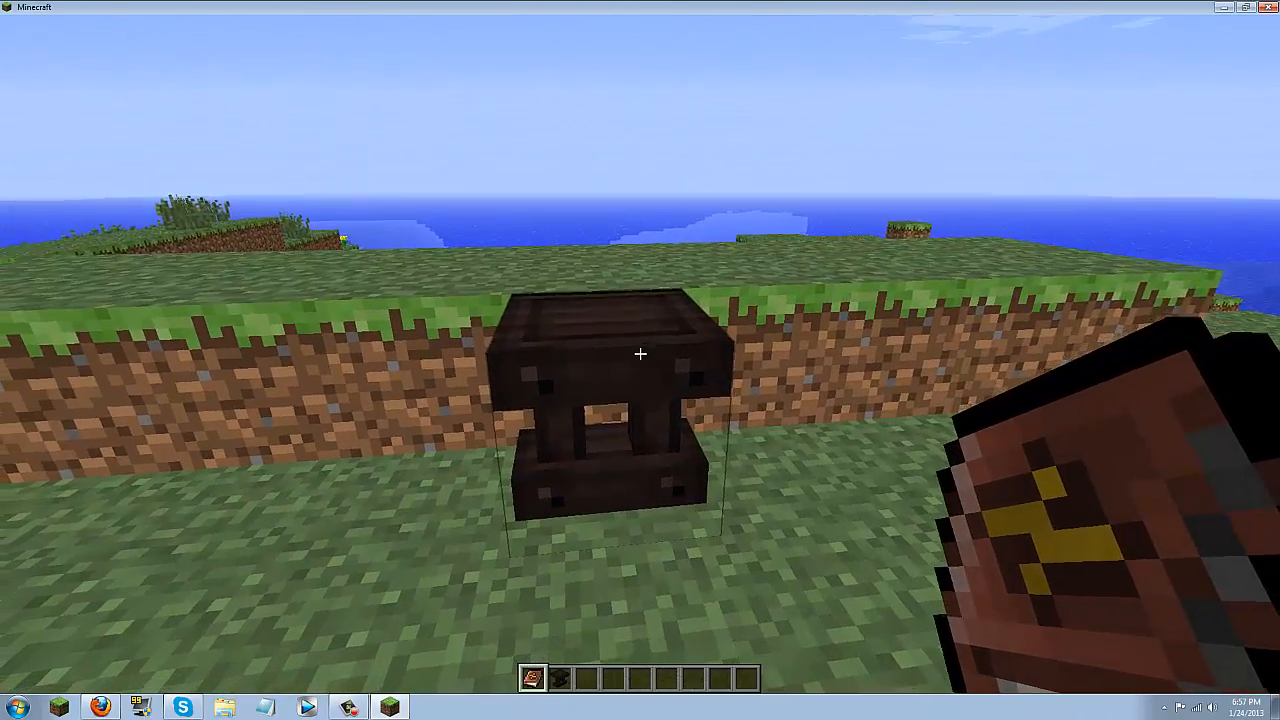
# - Browse the Thaumonomicon from Infused Ore to the Silverwood Trees entry, then close the book
pyautogui.rightClick(640, 400)
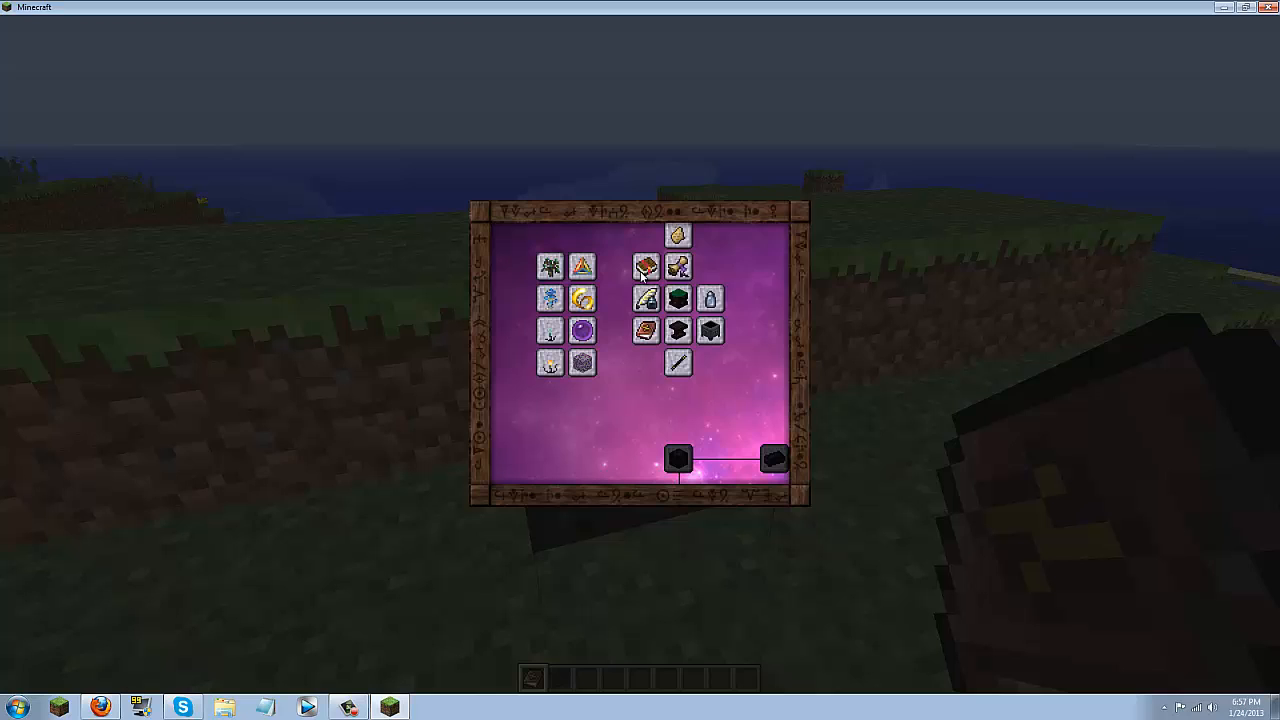
pyautogui.moveTo(678, 236)
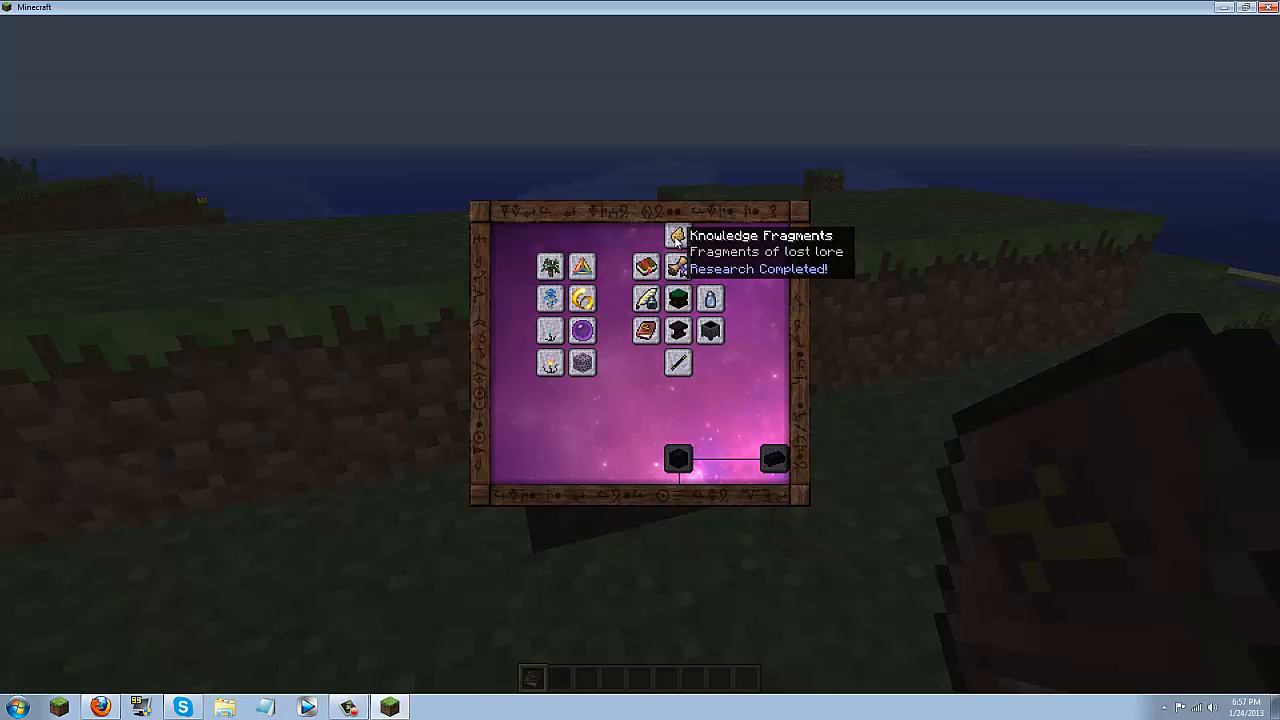
pyautogui.moveTo(580, 300)
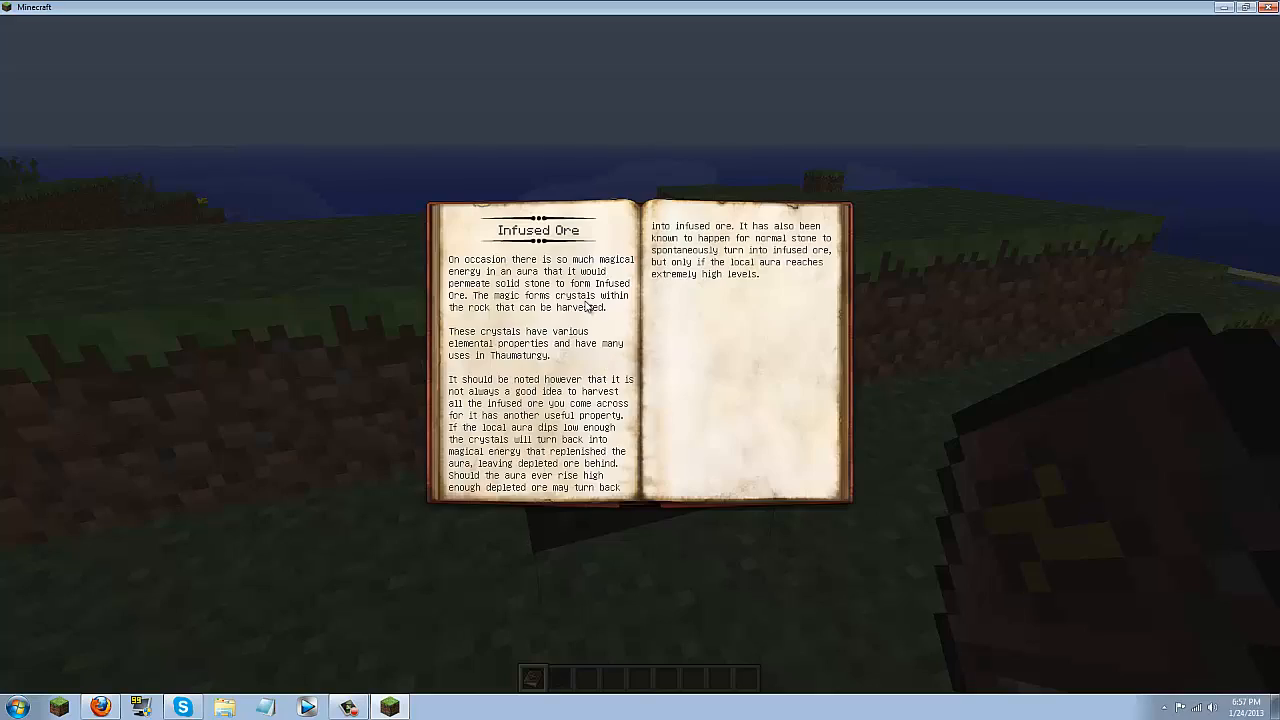
pyautogui.press('Escape')
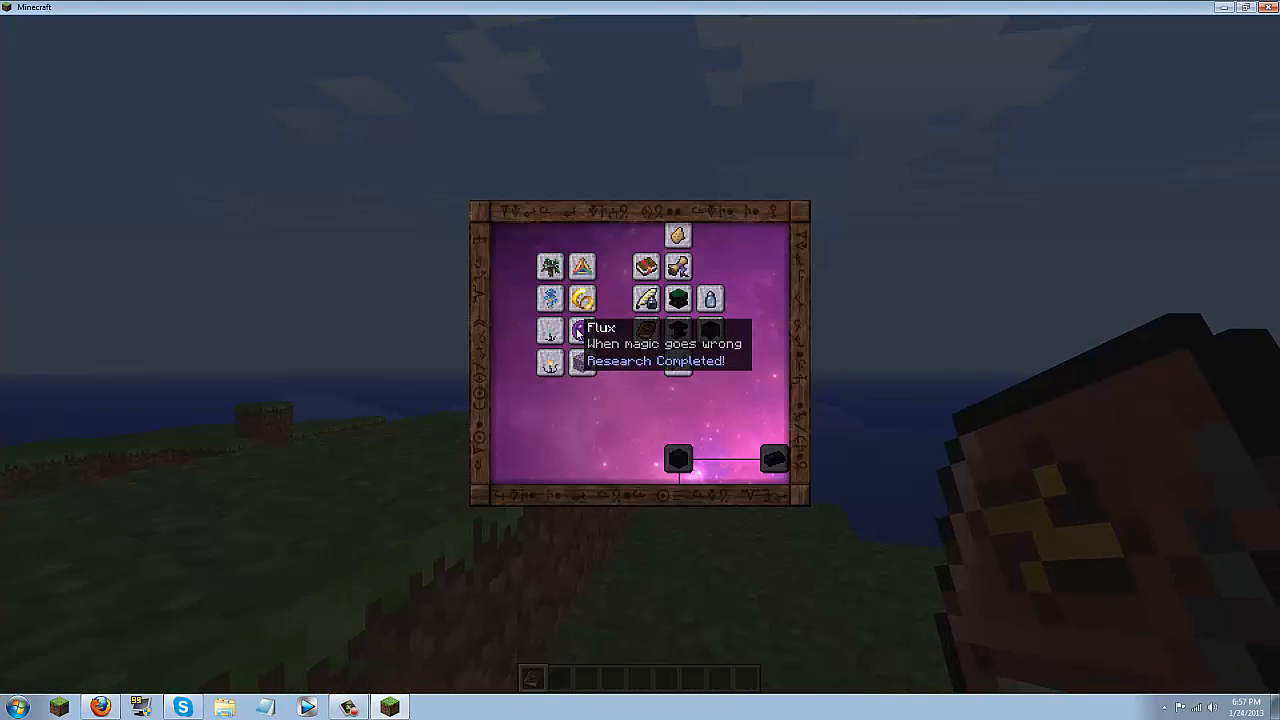
pyautogui.moveTo(548, 300)
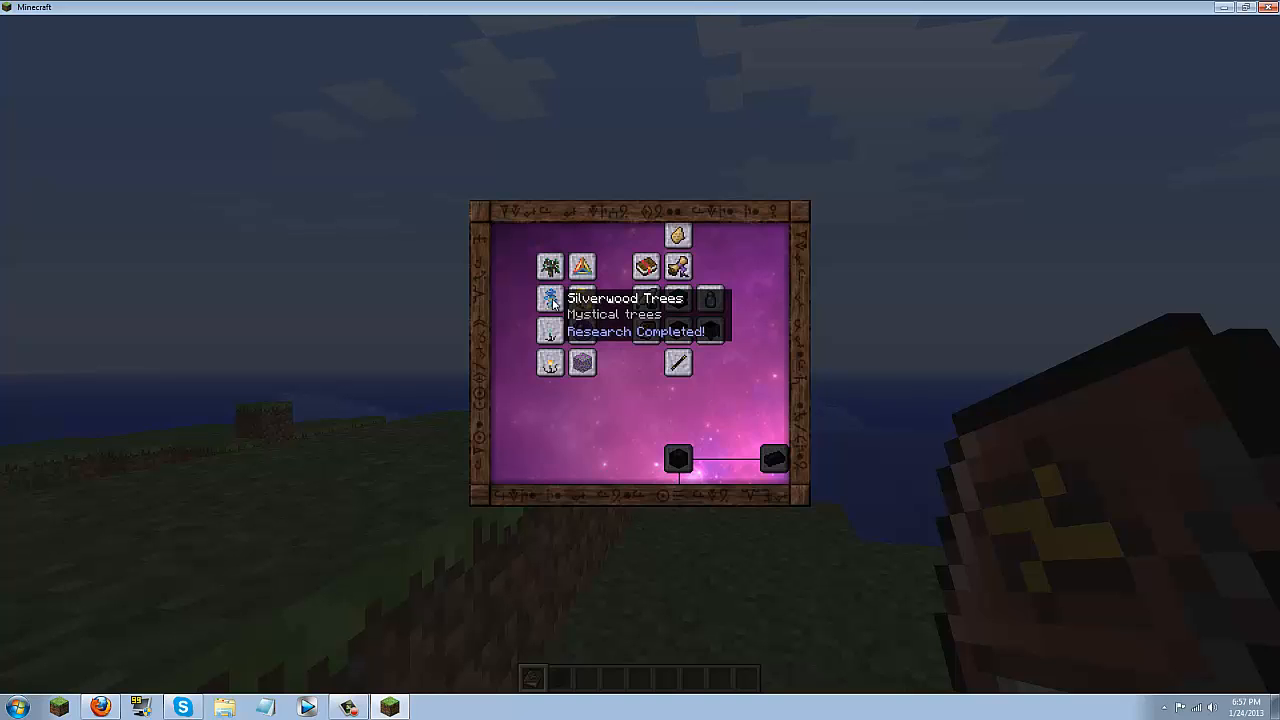
pyautogui.click(532, 298)
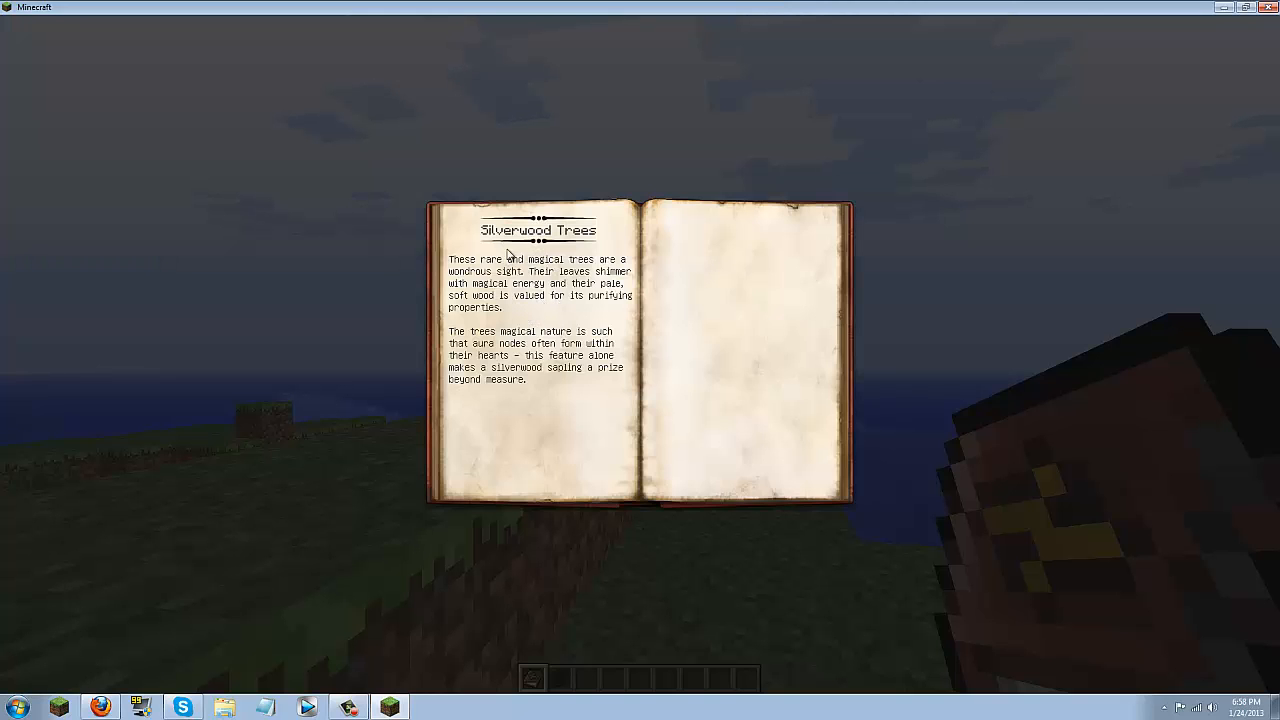
pyautogui.press('Escape')
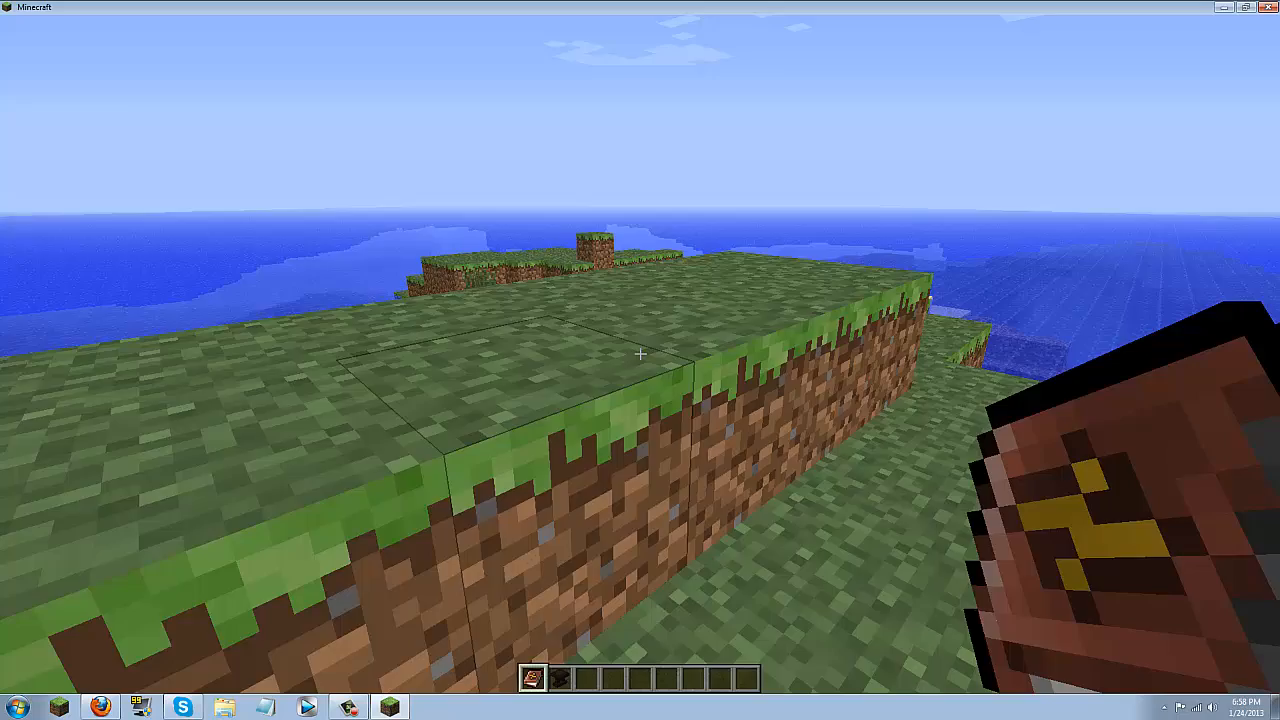
pyautogui.press('e')
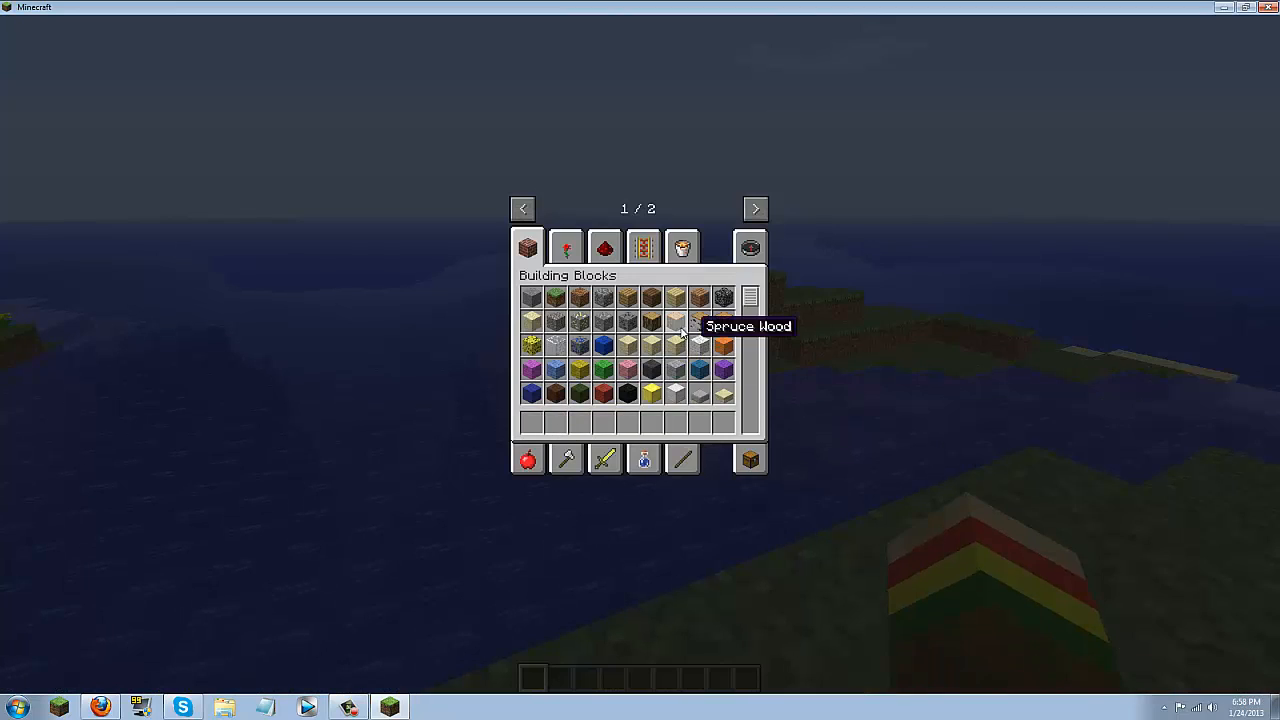
pyautogui.moveTo(756, 208)
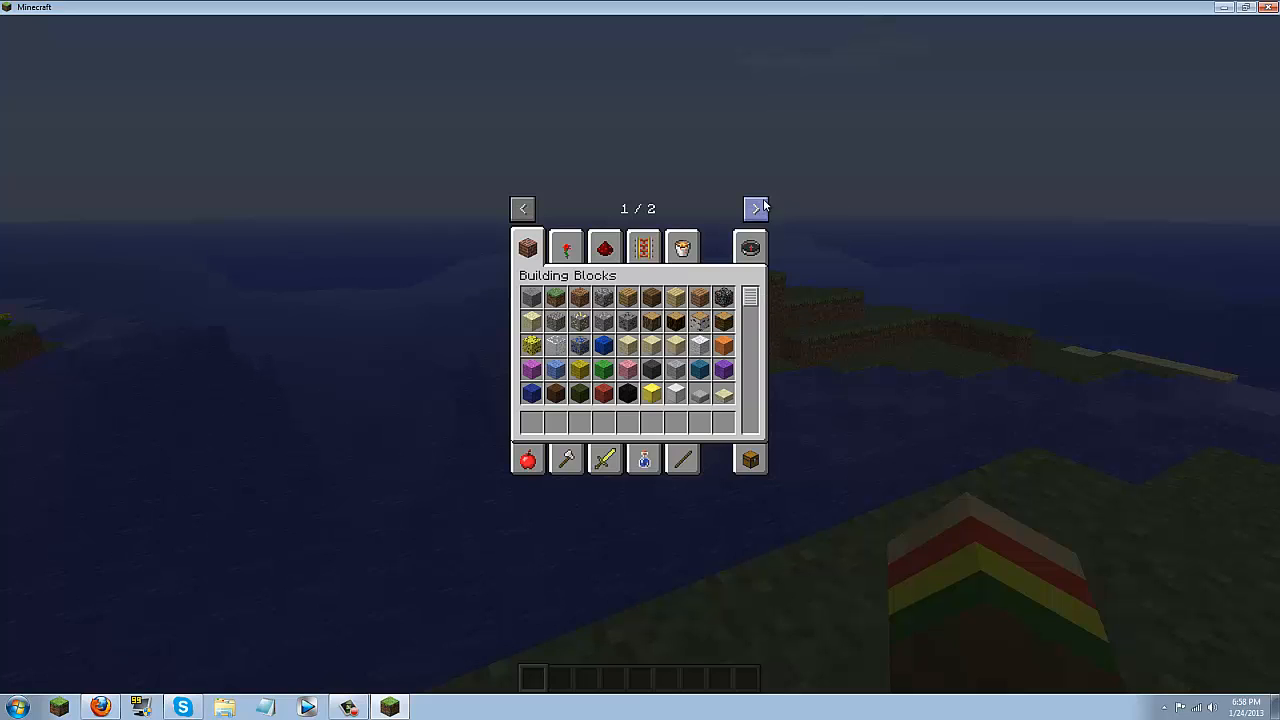
pyautogui.click(756, 208)
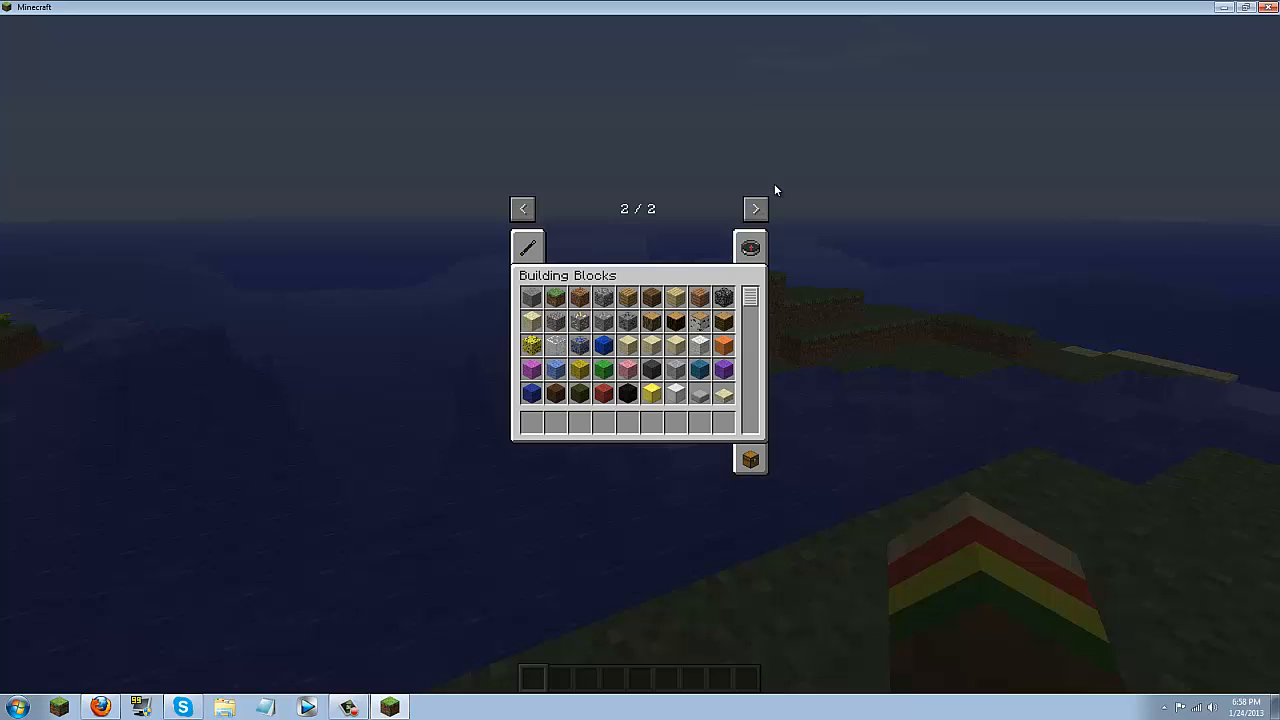
pyautogui.moveTo(544, 244)
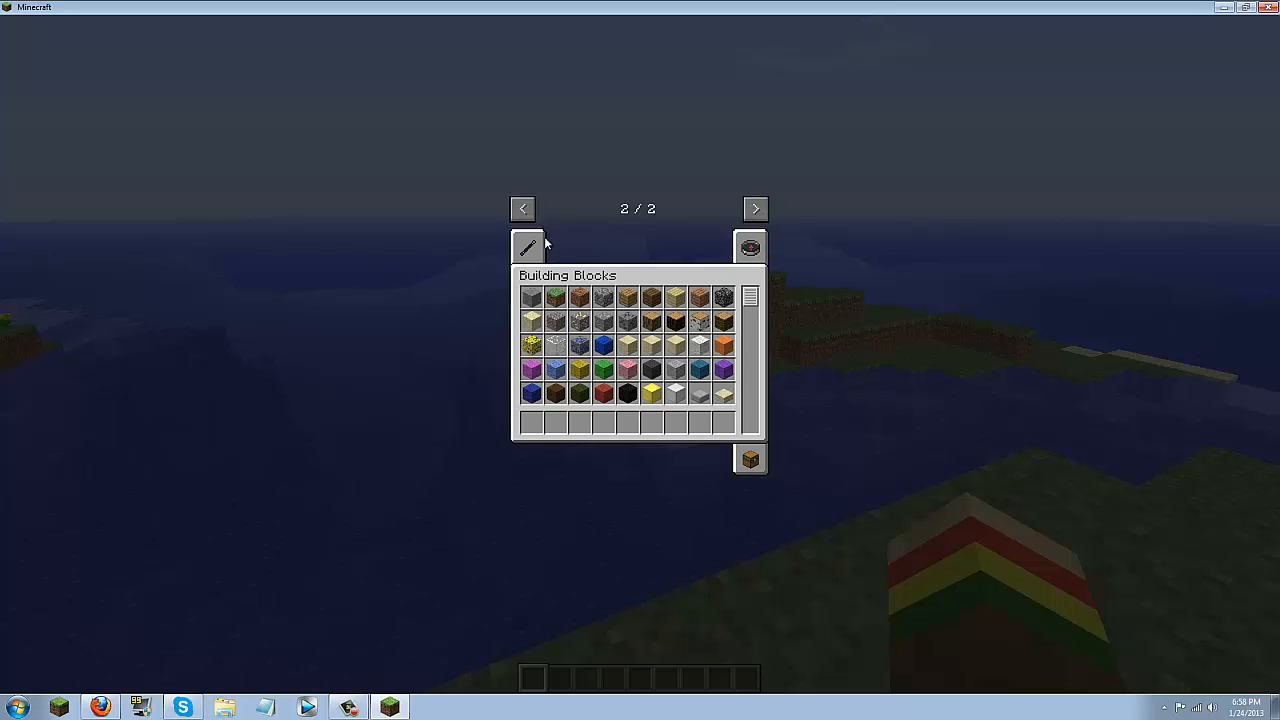
pyautogui.moveTo(548, 248)
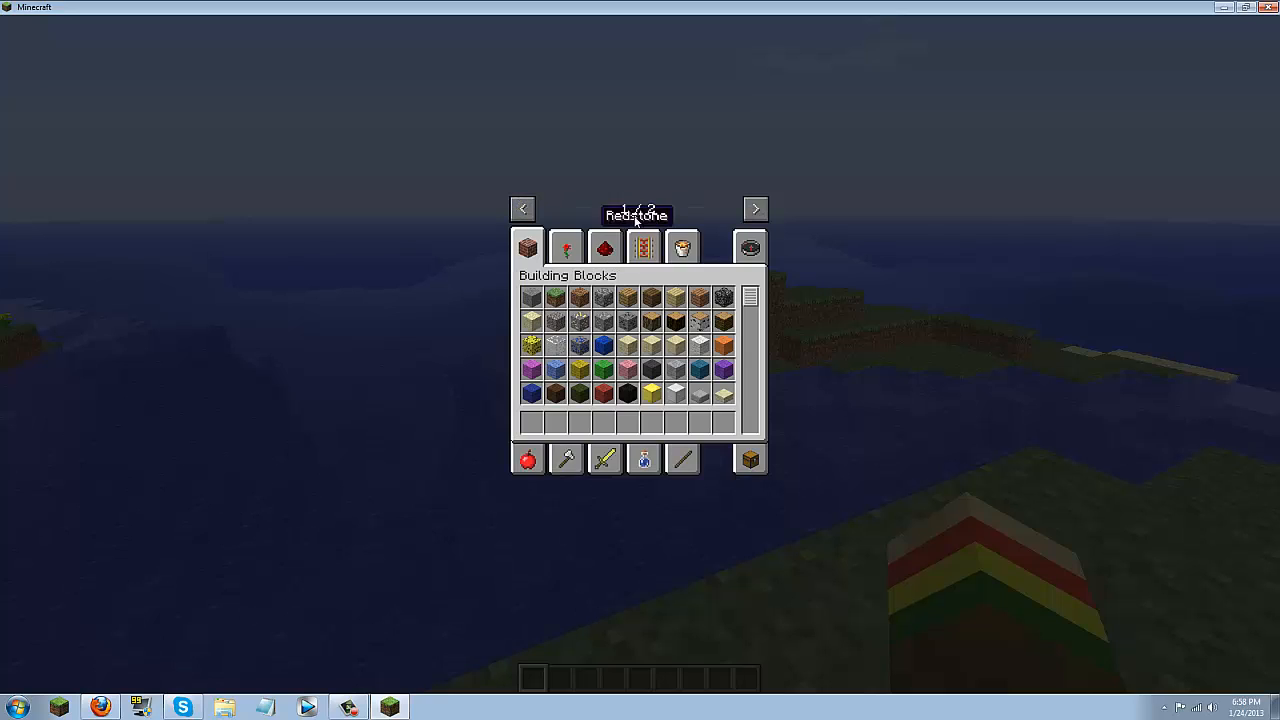
pyautogui.click(754, 208)
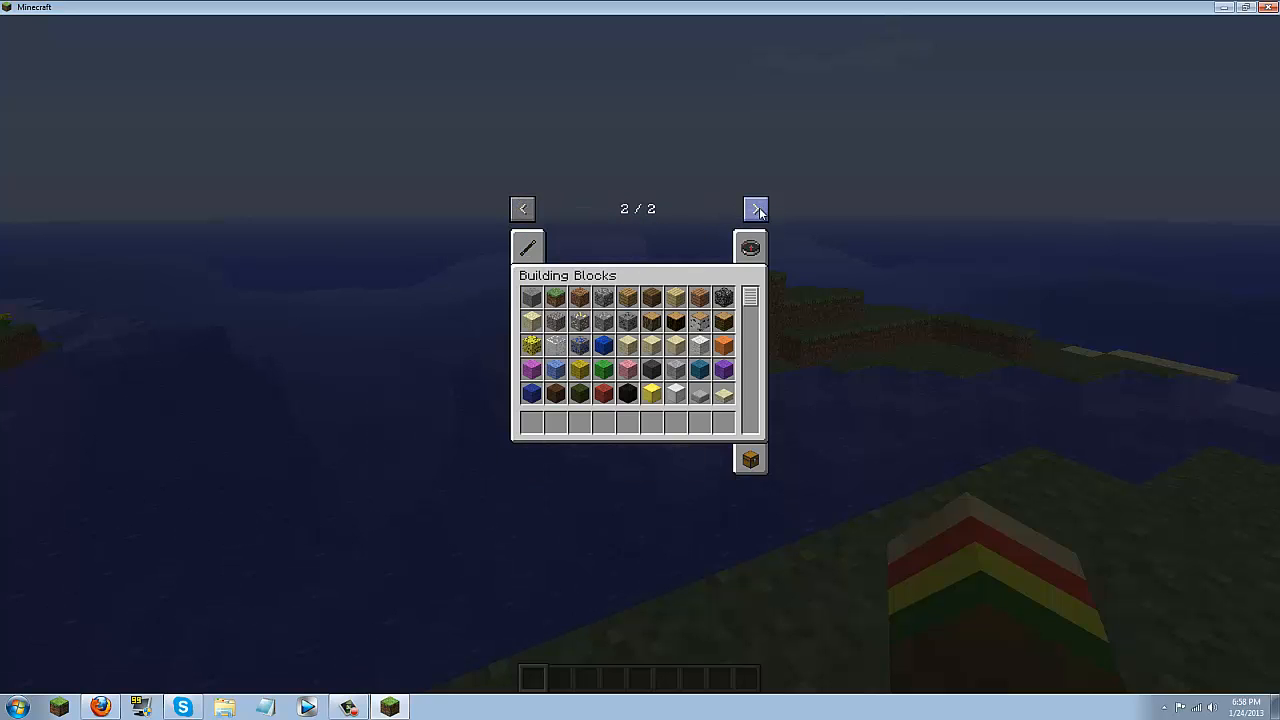
pyautogui.moveTo(528, 248)
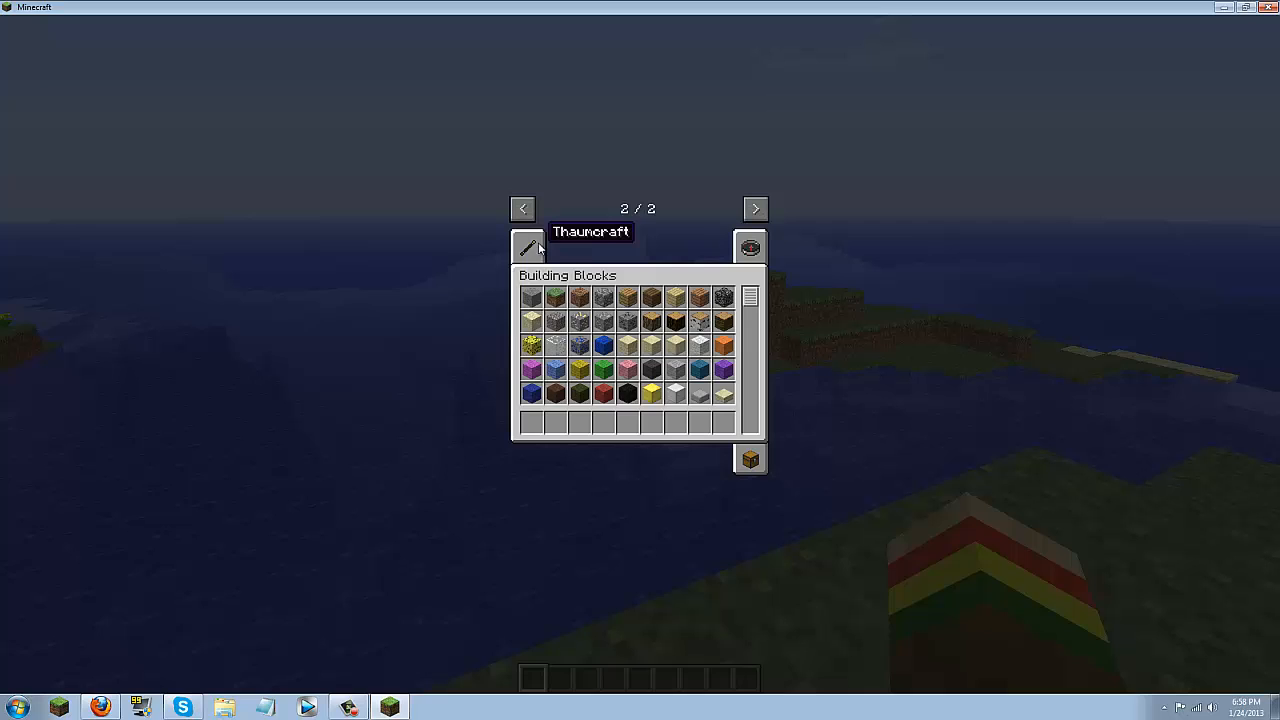
pyautogui.click(528, 246)
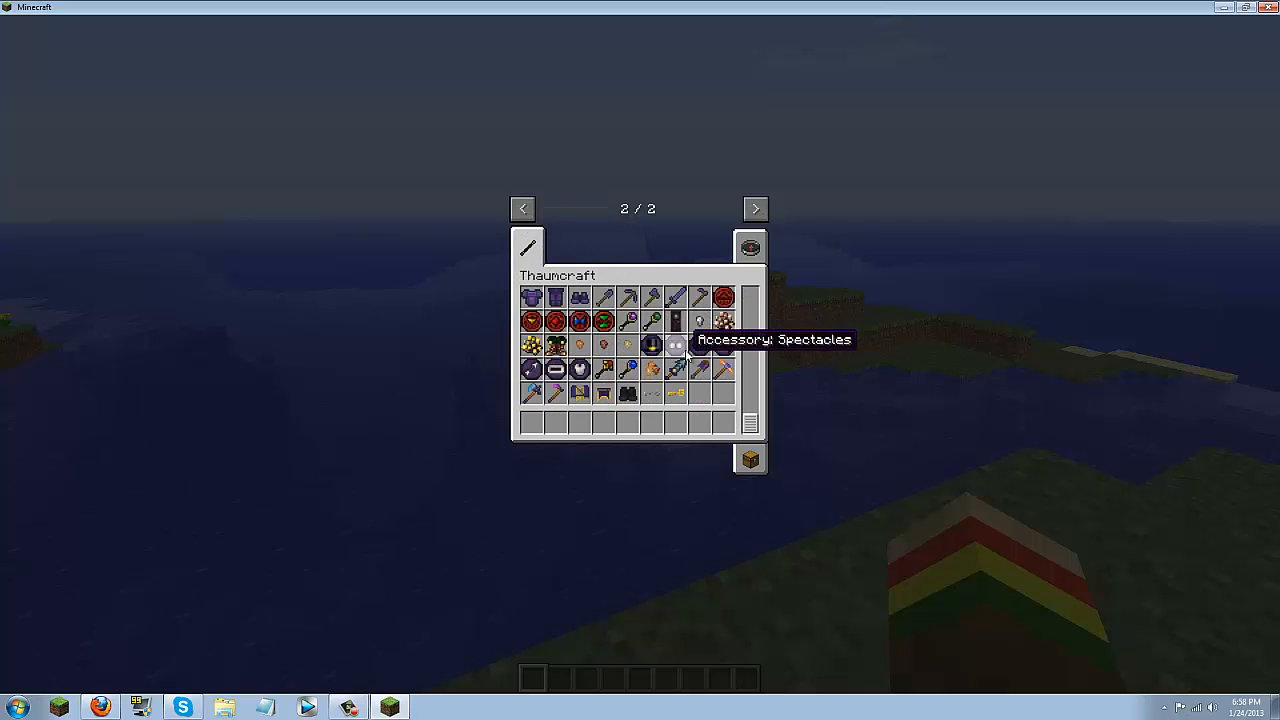
pyautogui.moveTo(624, 392)
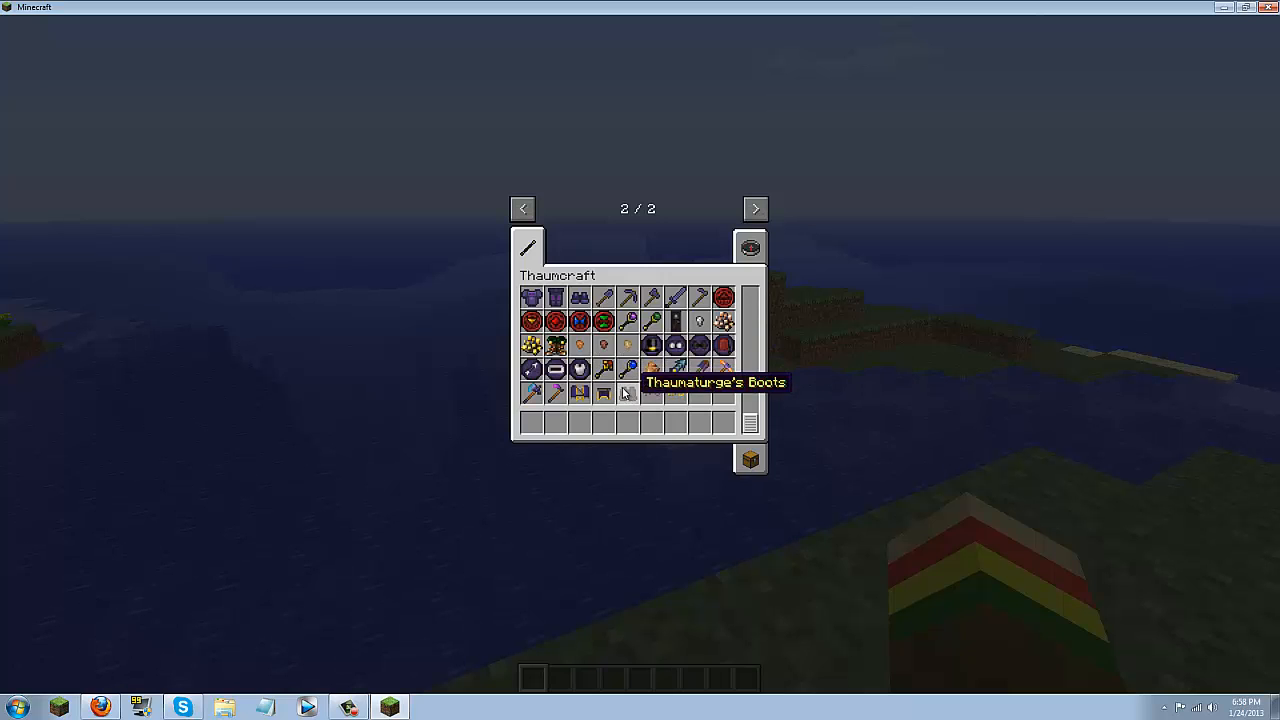
pyautogui.moveTo(628, 368)
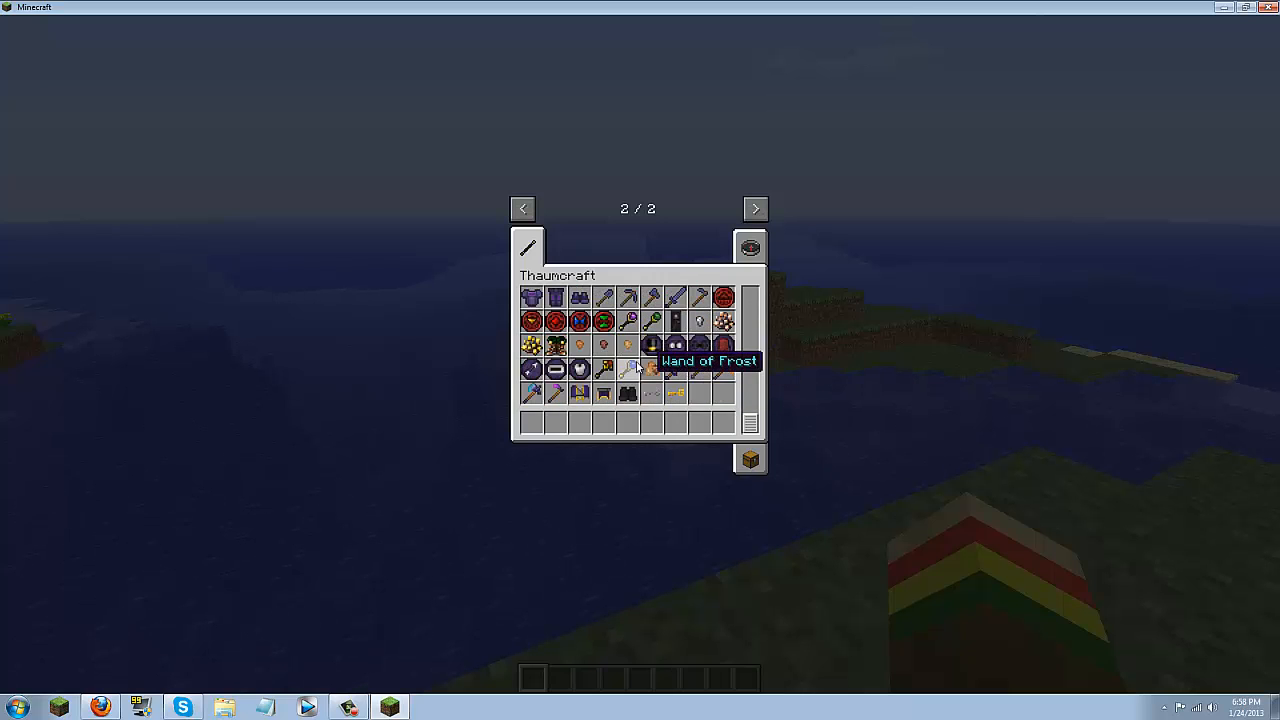
pyautogui.press('Escape')
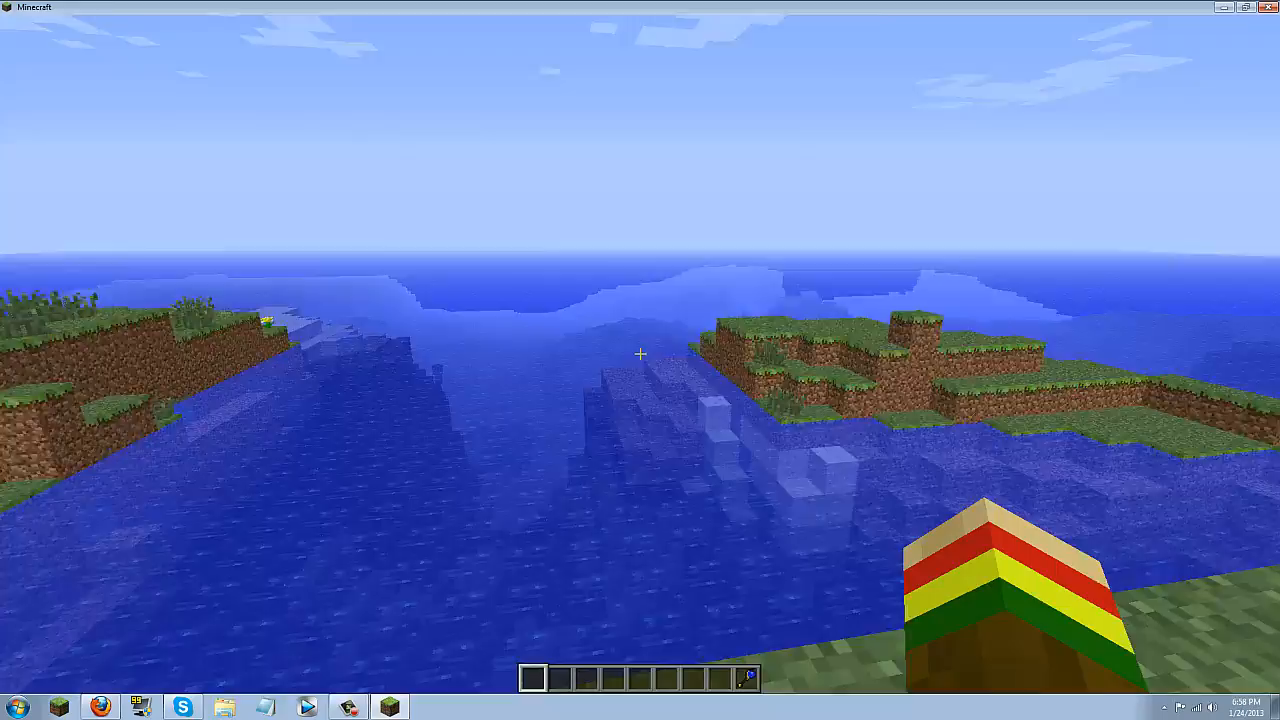
pyautogui.moveTo(640, 360)
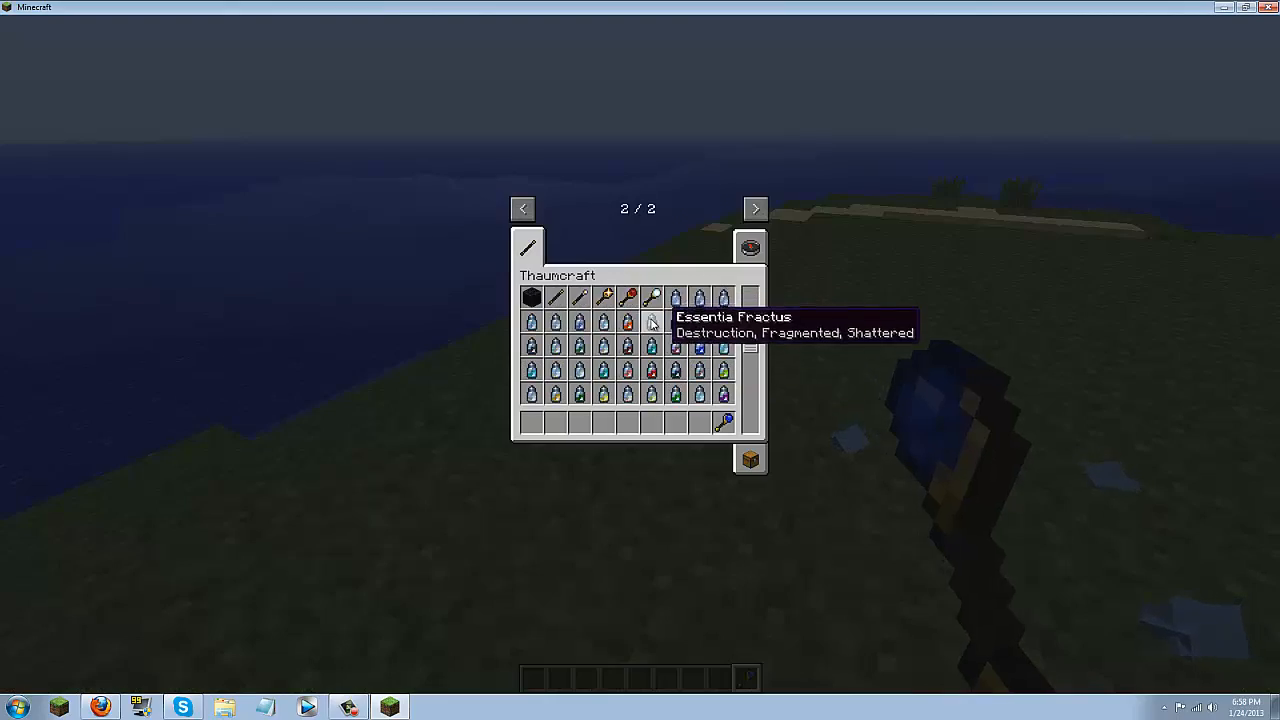
# - Close the inventory and return to the world holding the Thaumcraft frost wand
pyautogui.press('Escape')
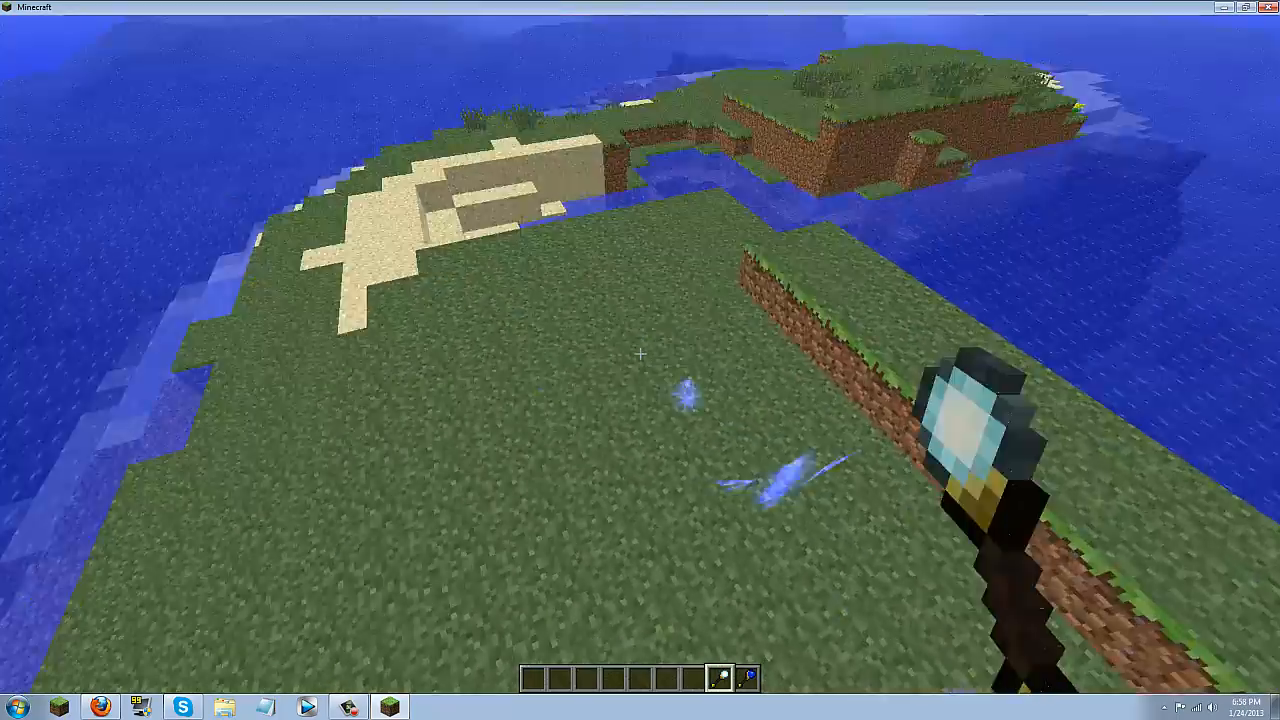
pyautogui.moveTo(640, 356)
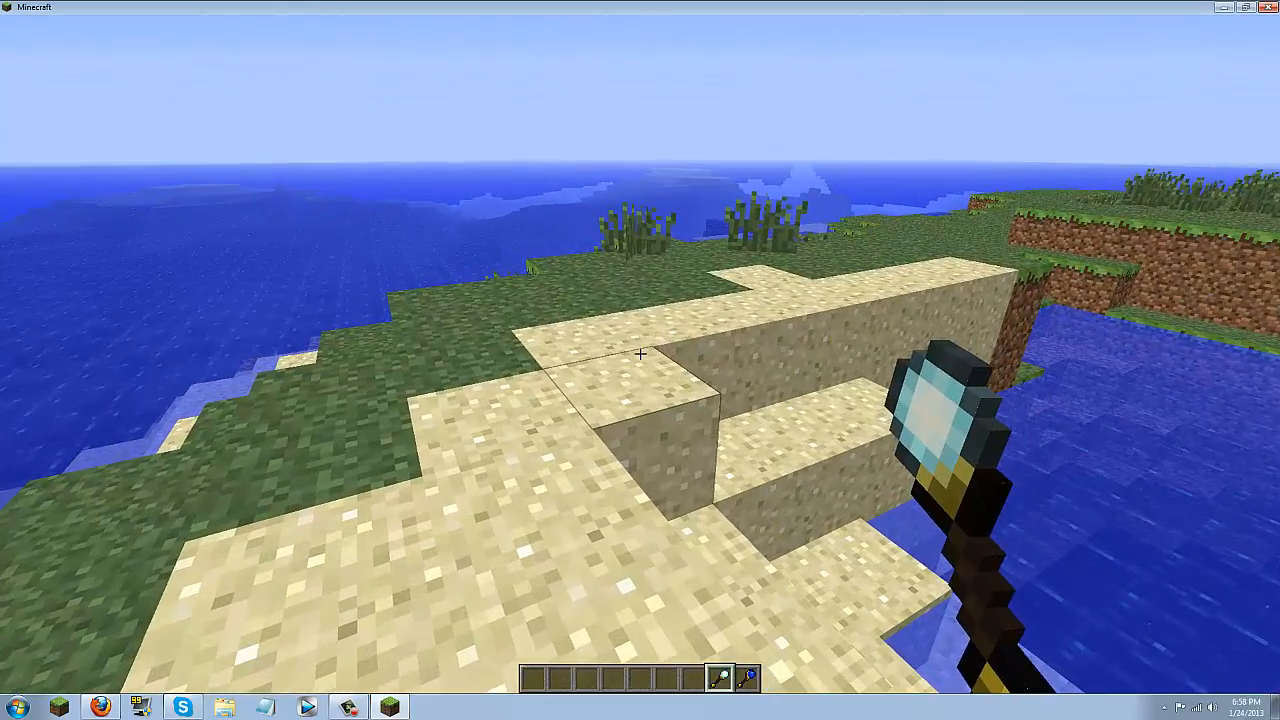
pyautogui.moveTo(640, 354)
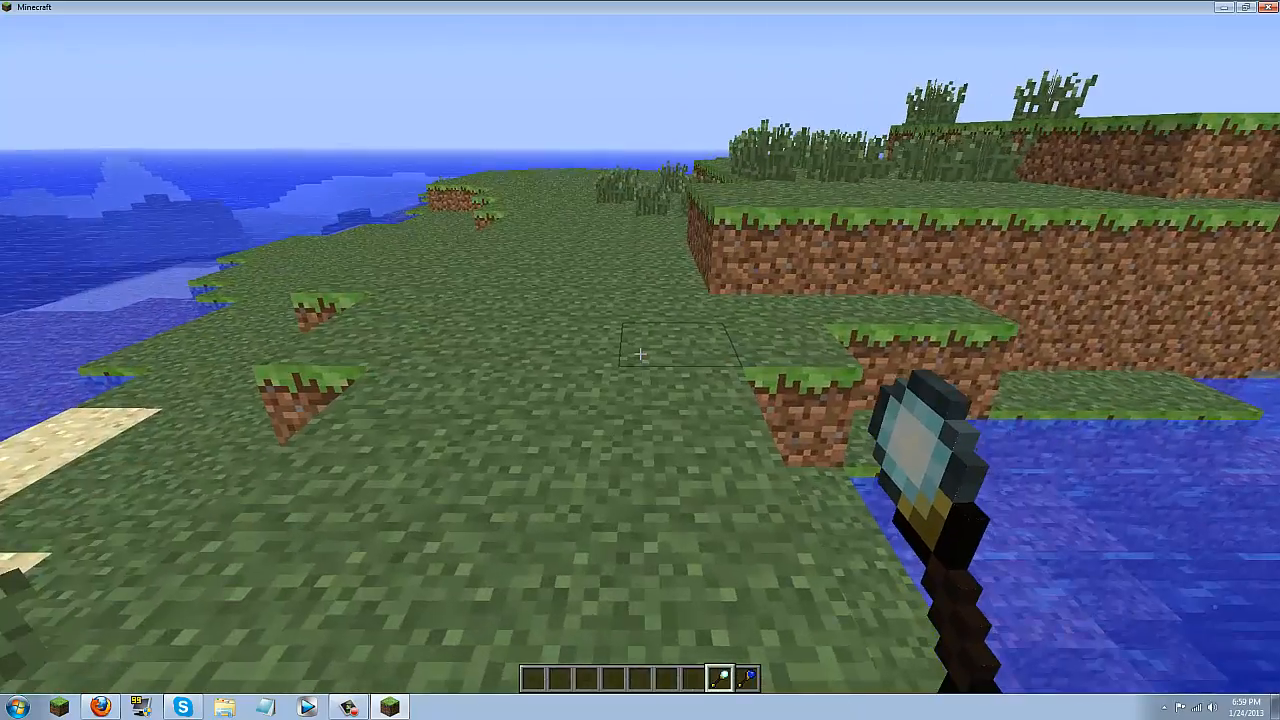
pyautogui.moveTo(640, 360)
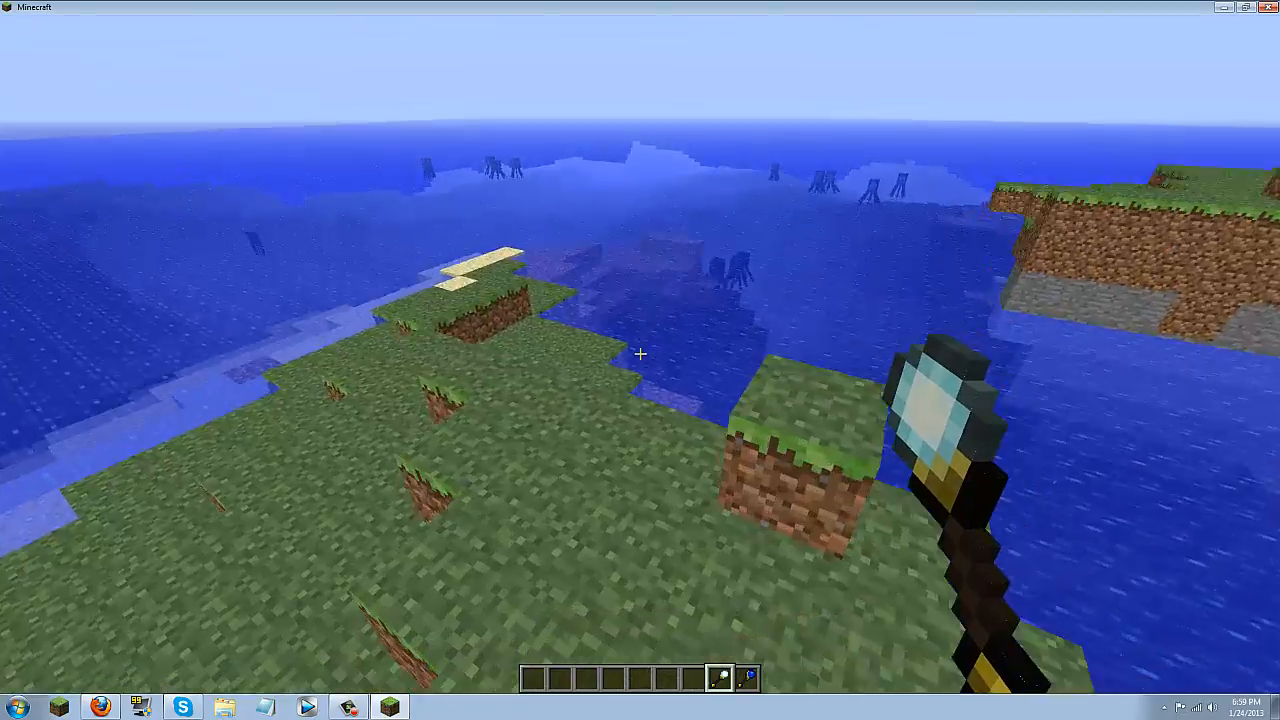
pyautogui.moveTo(640, 354)
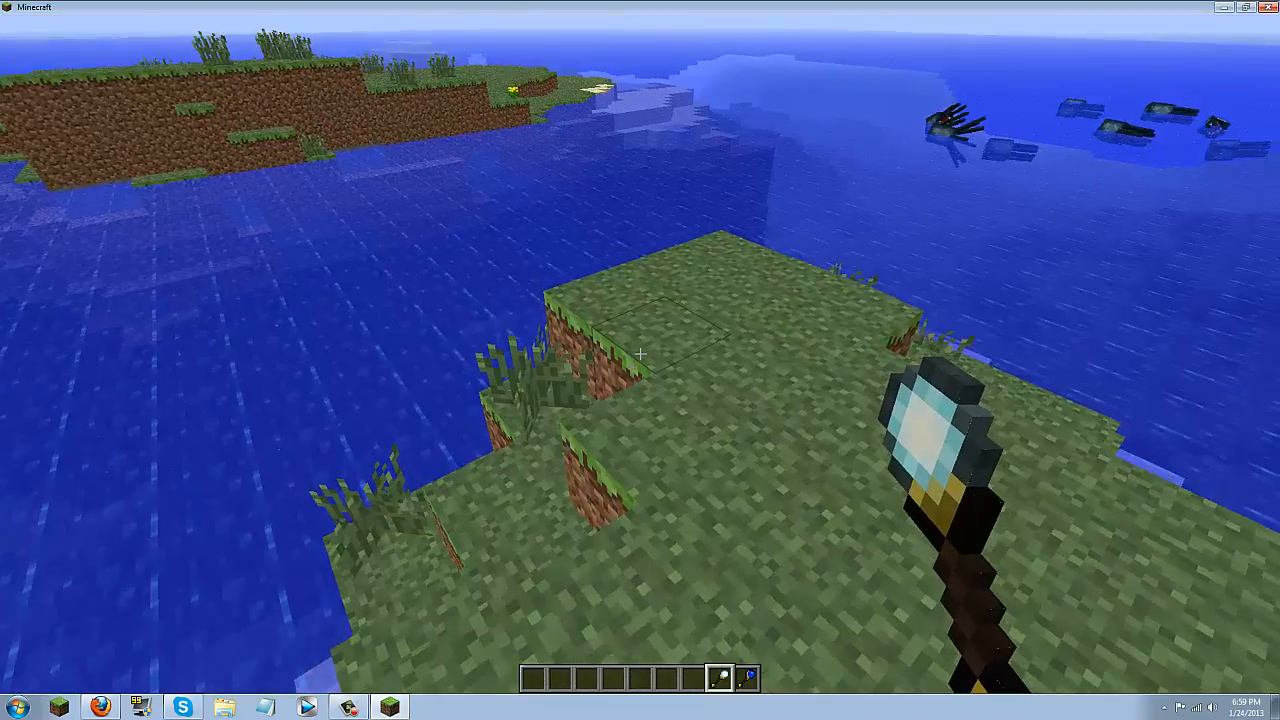
pyautogui.moveTo(640, 354)
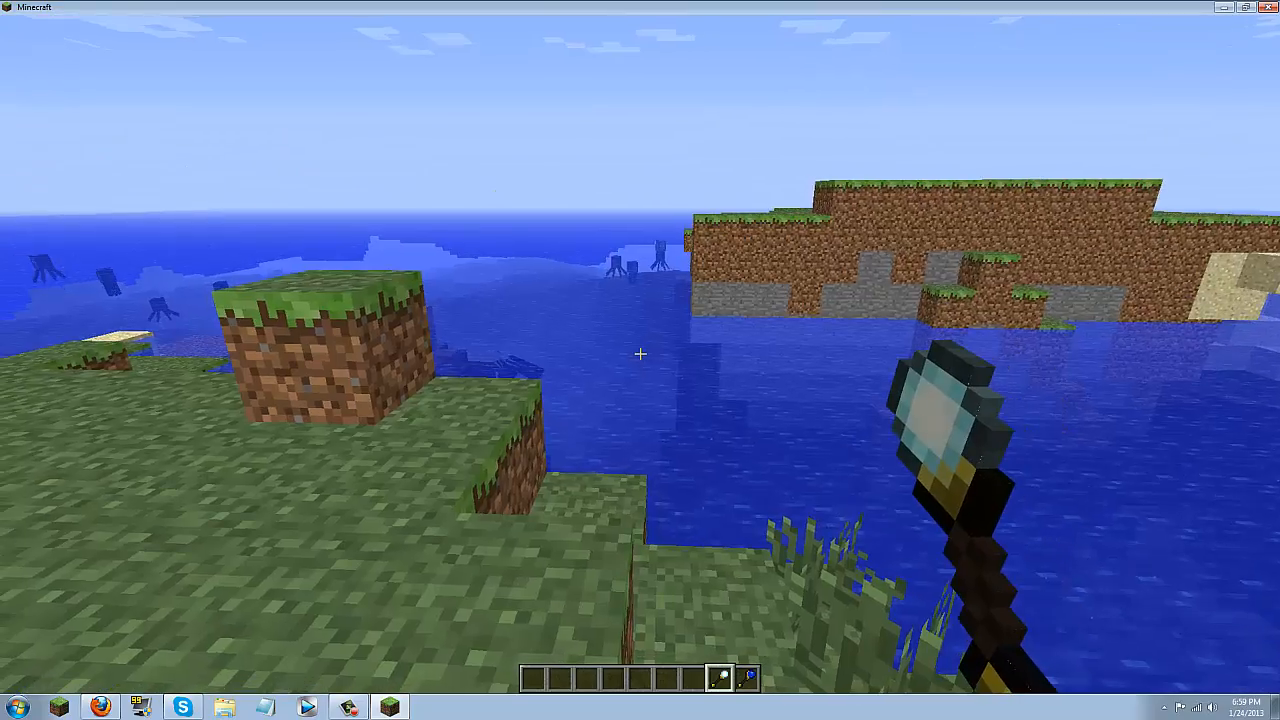